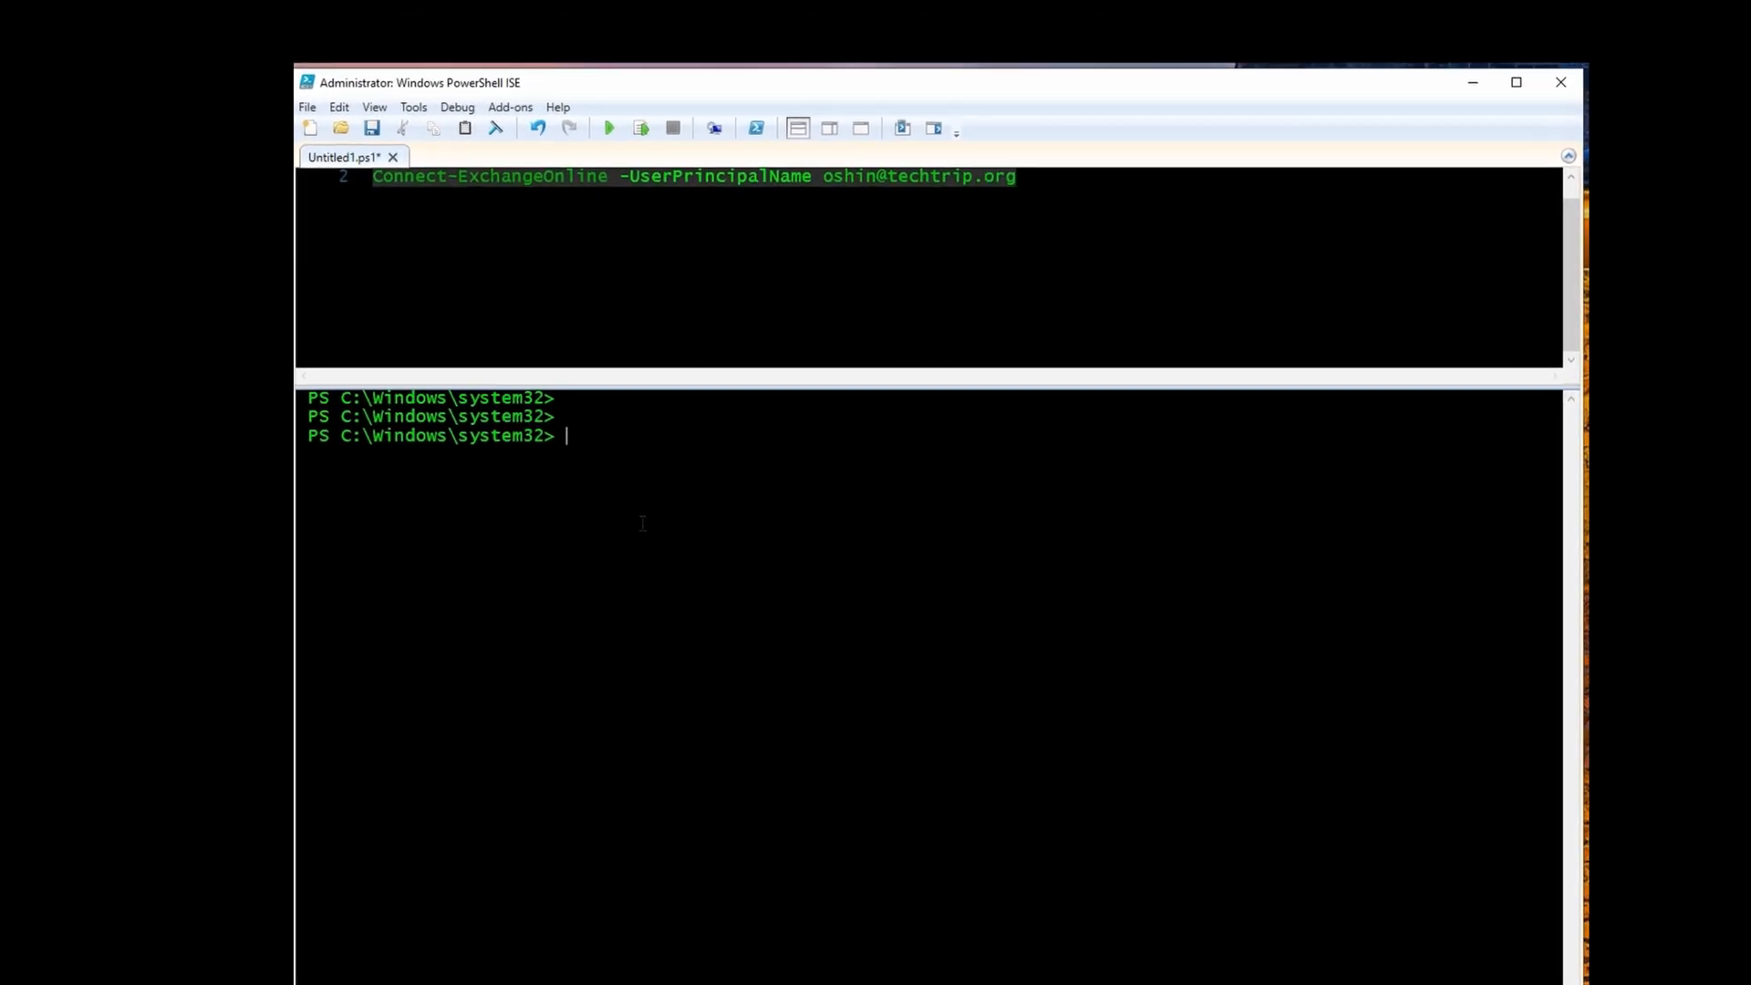
pyautogui.write('Get-')
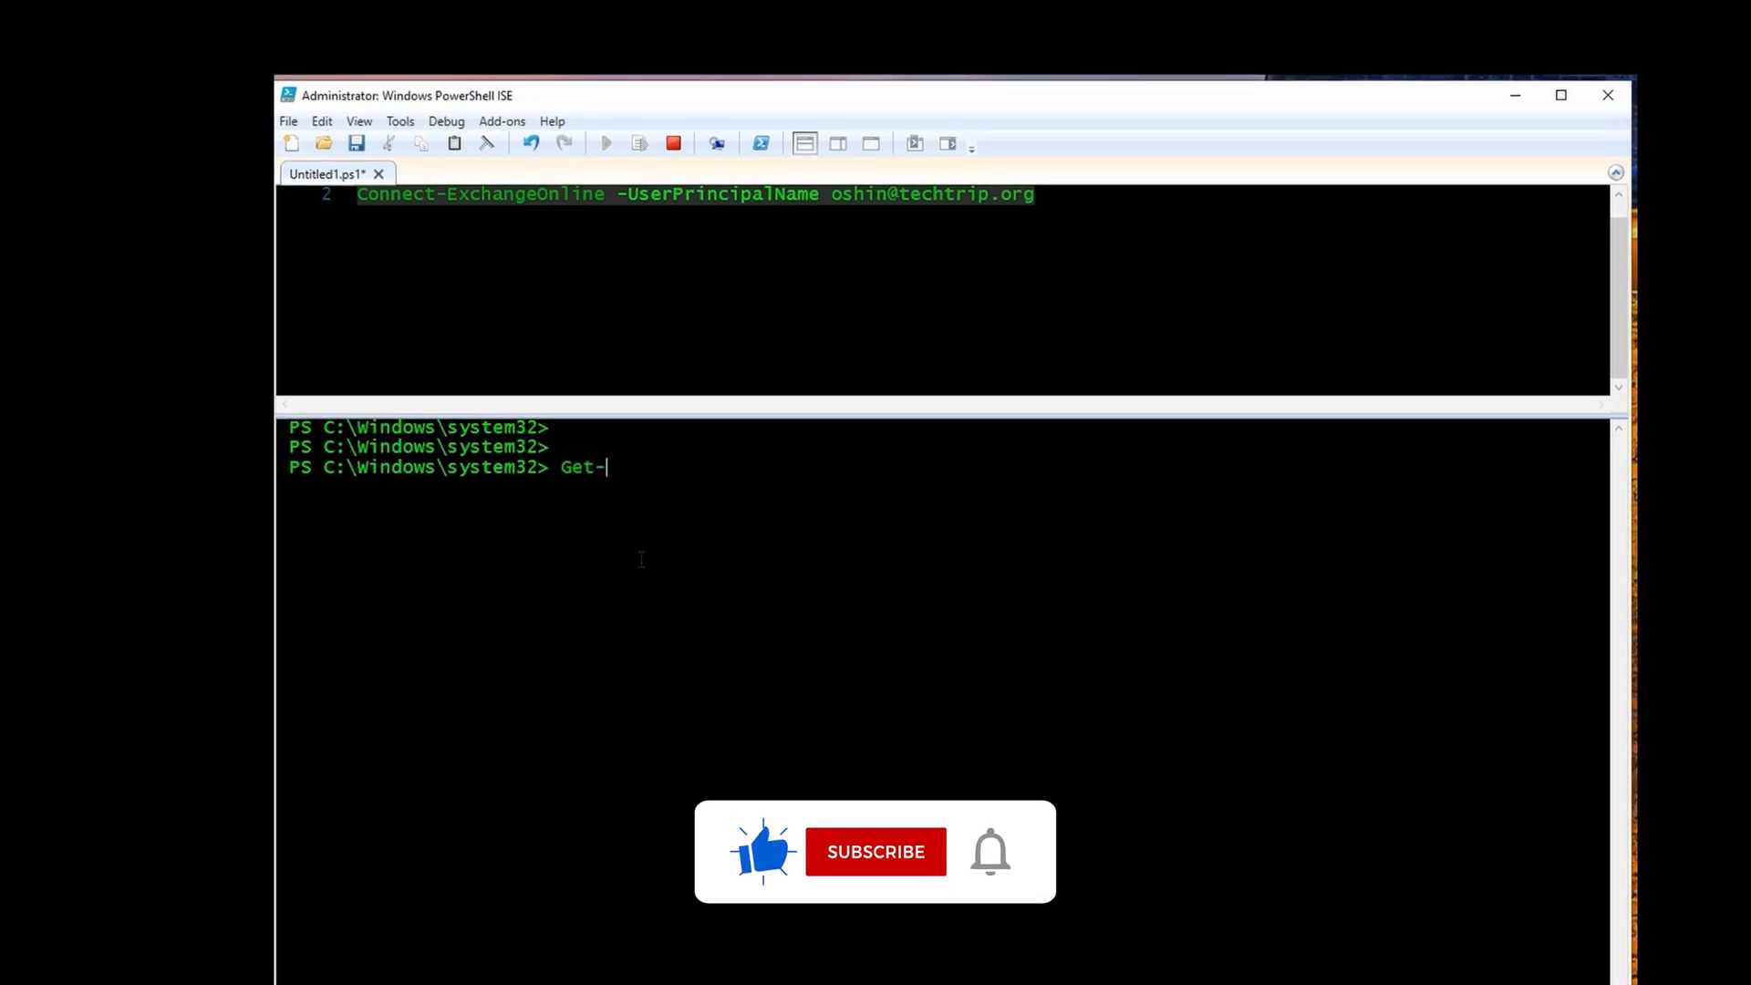
pyautogui.write('ma')
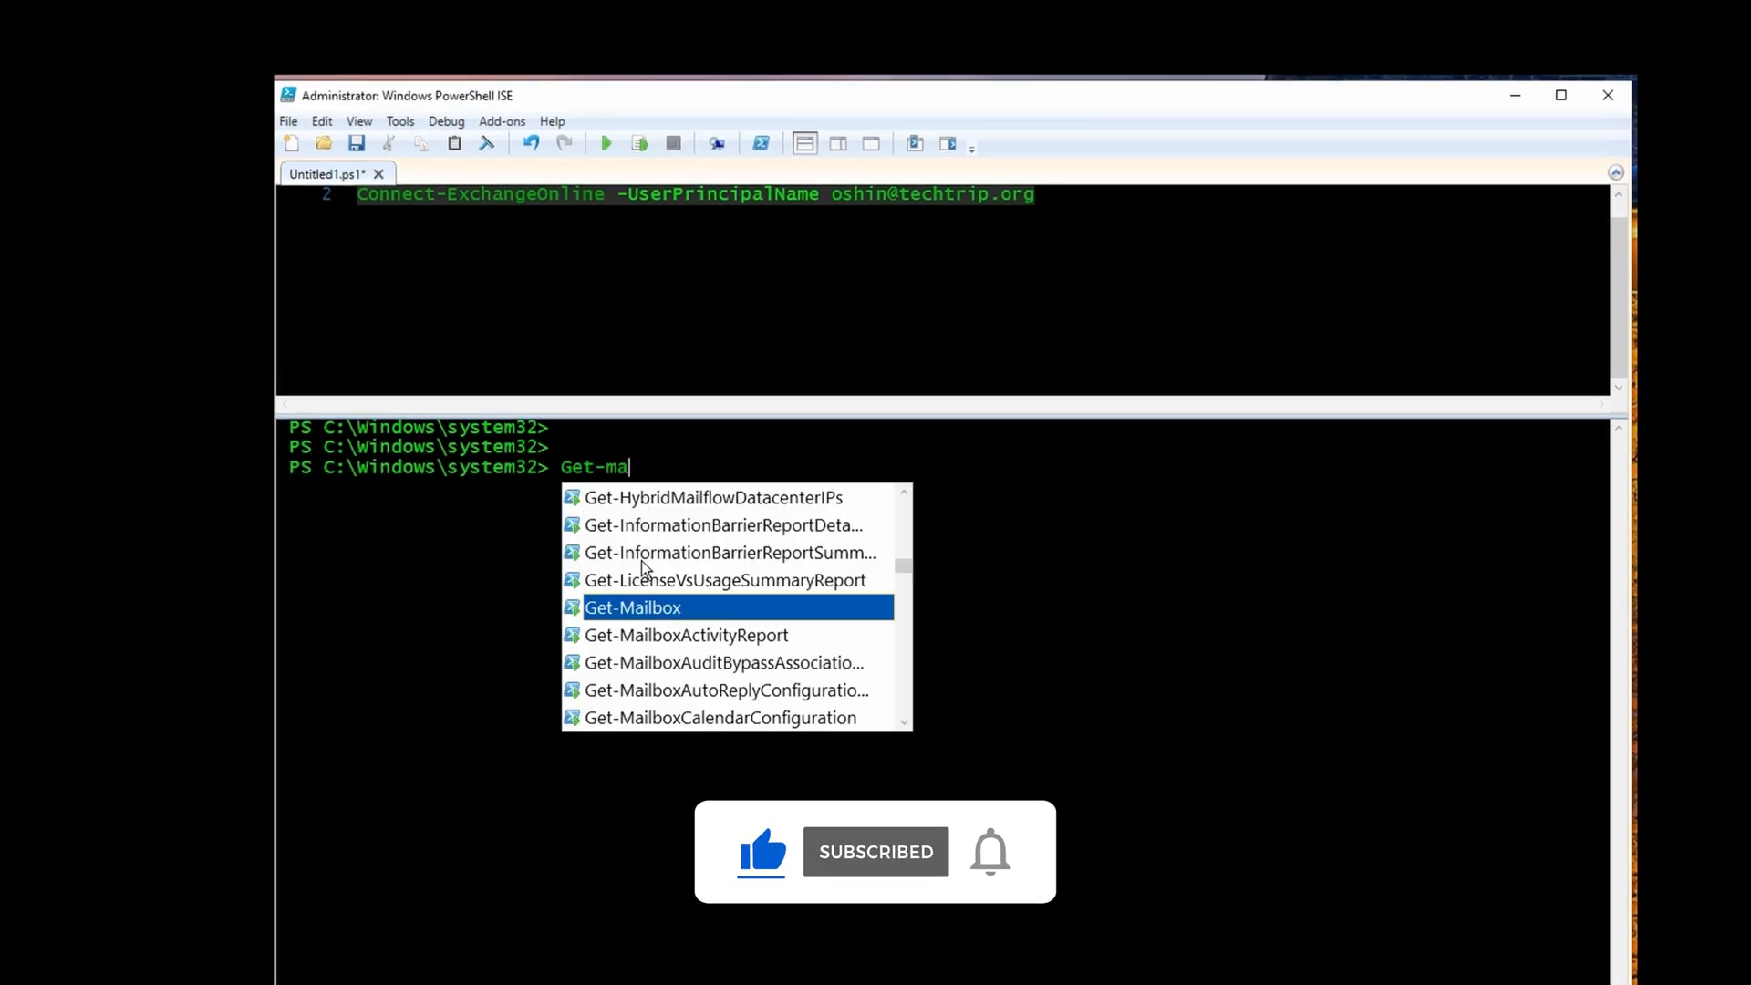
pyautogui.write('Get-Mailbox -Identity')
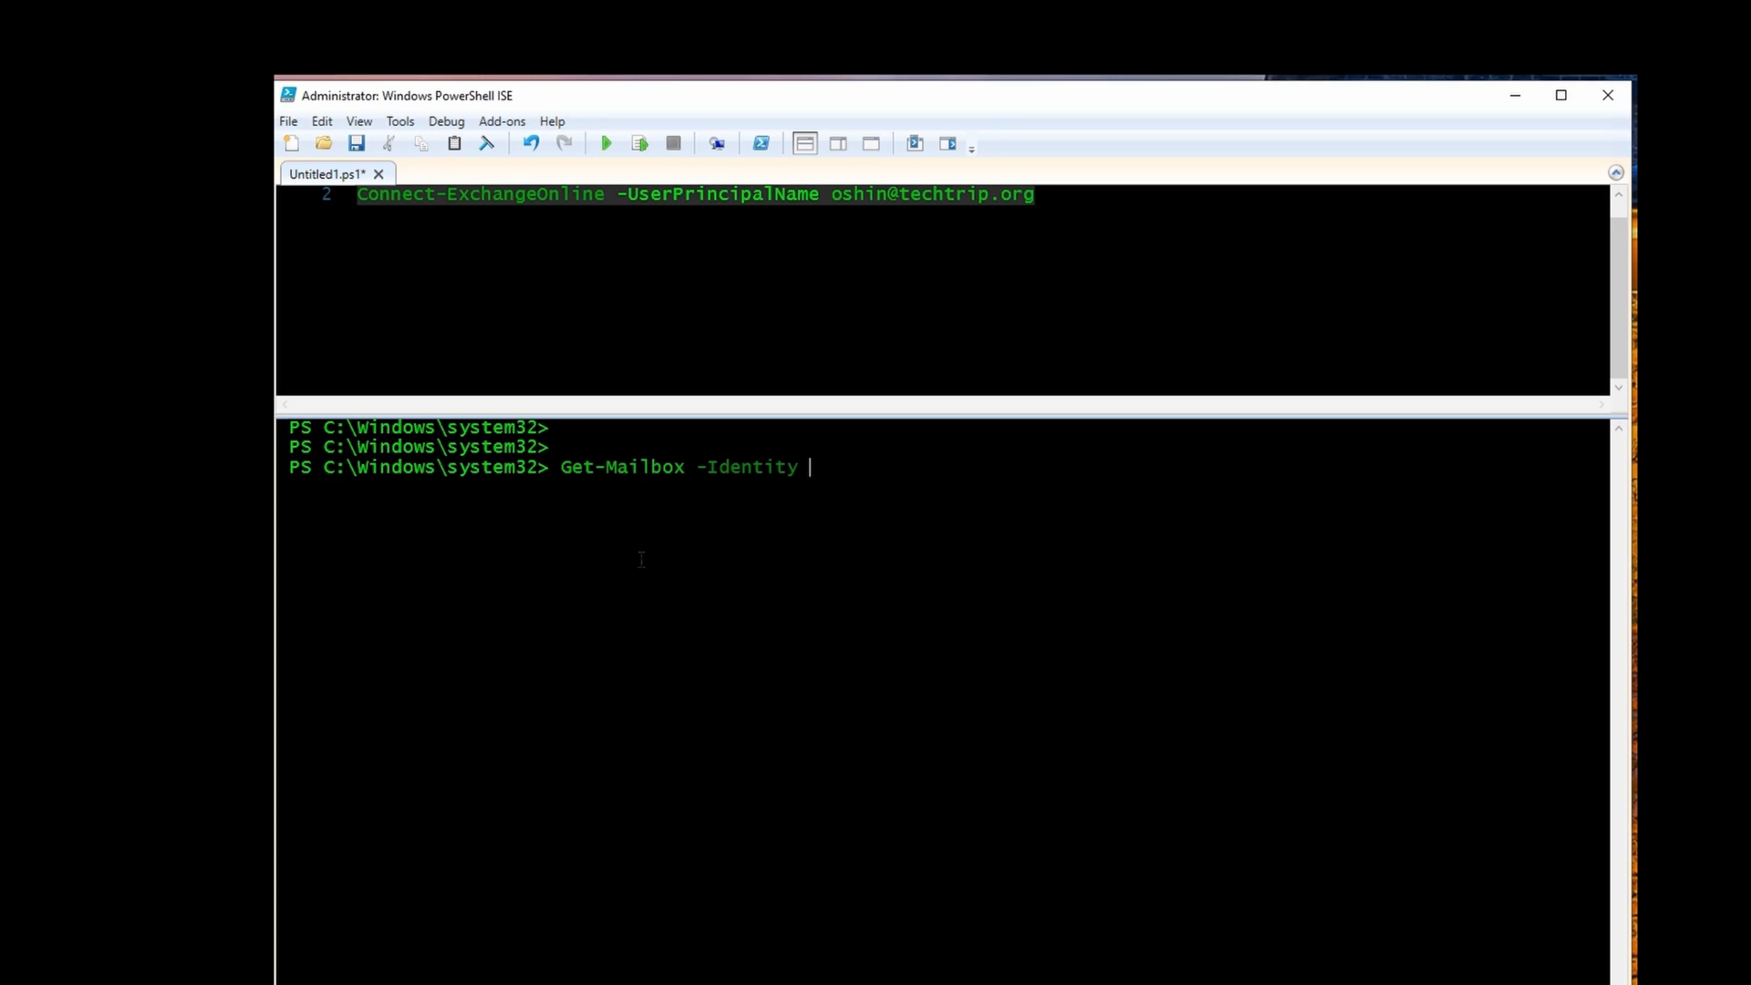
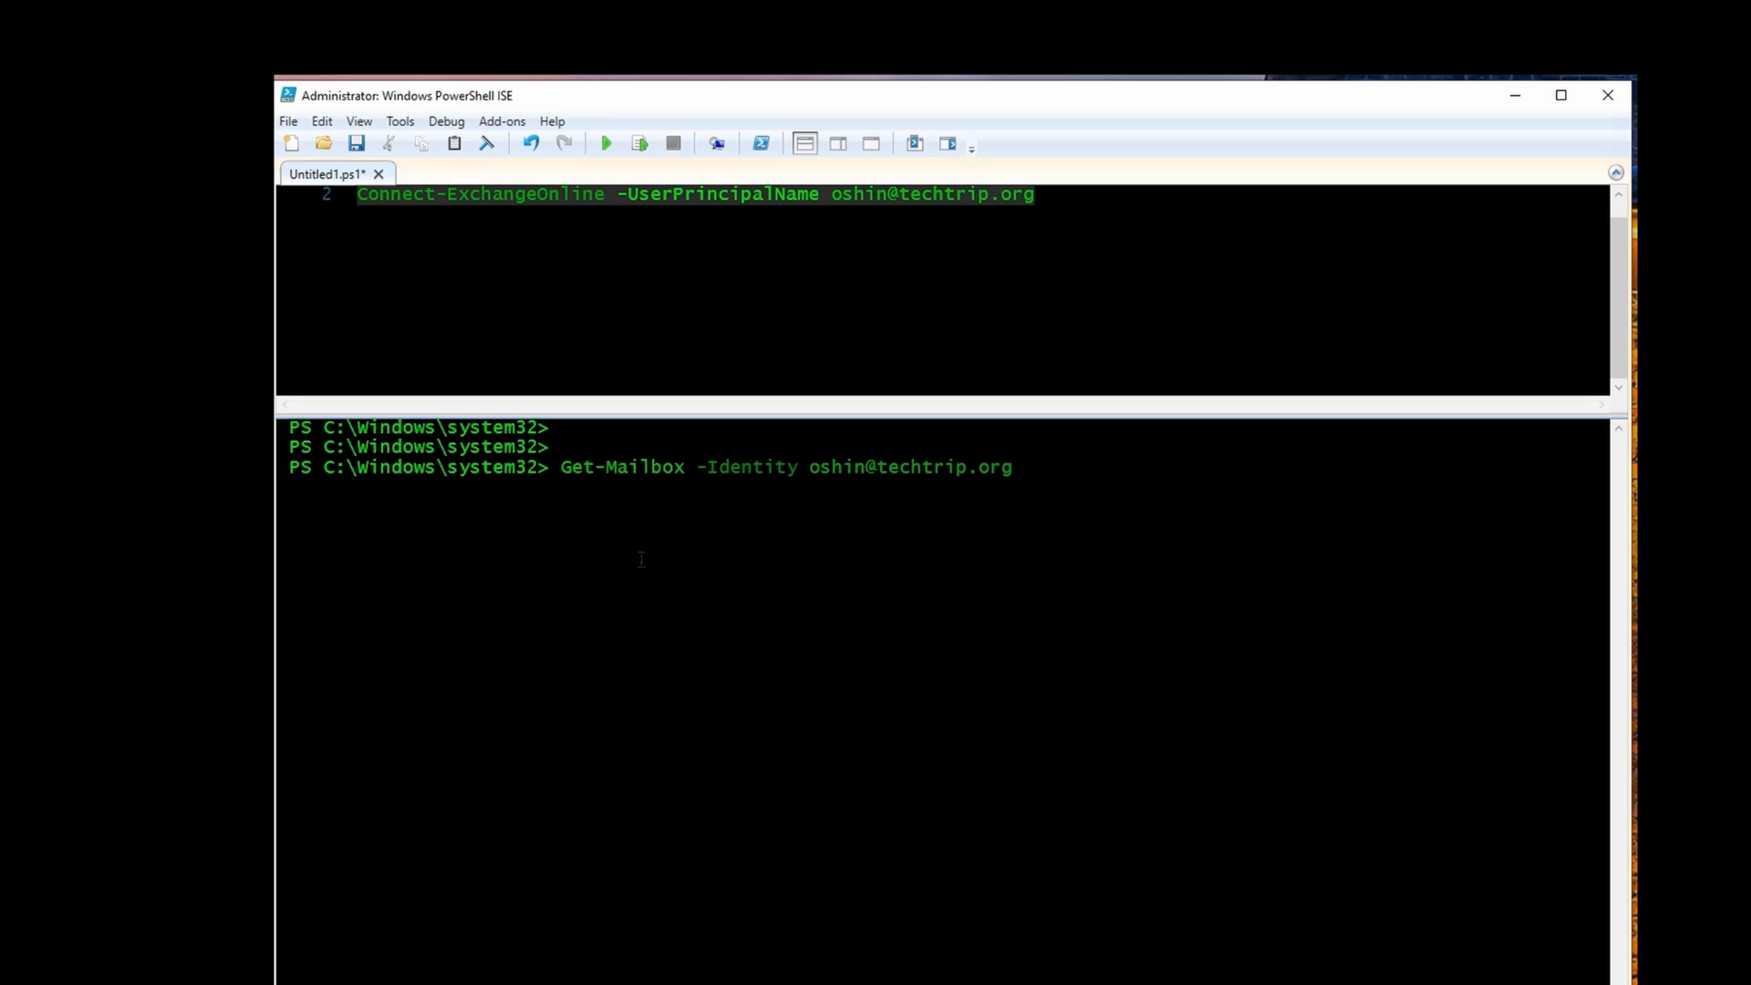
# - Pipe the mailbox to Select with only the ArchiveStatus and ArchiveDatabase properties
pyautogui.write('| Select')
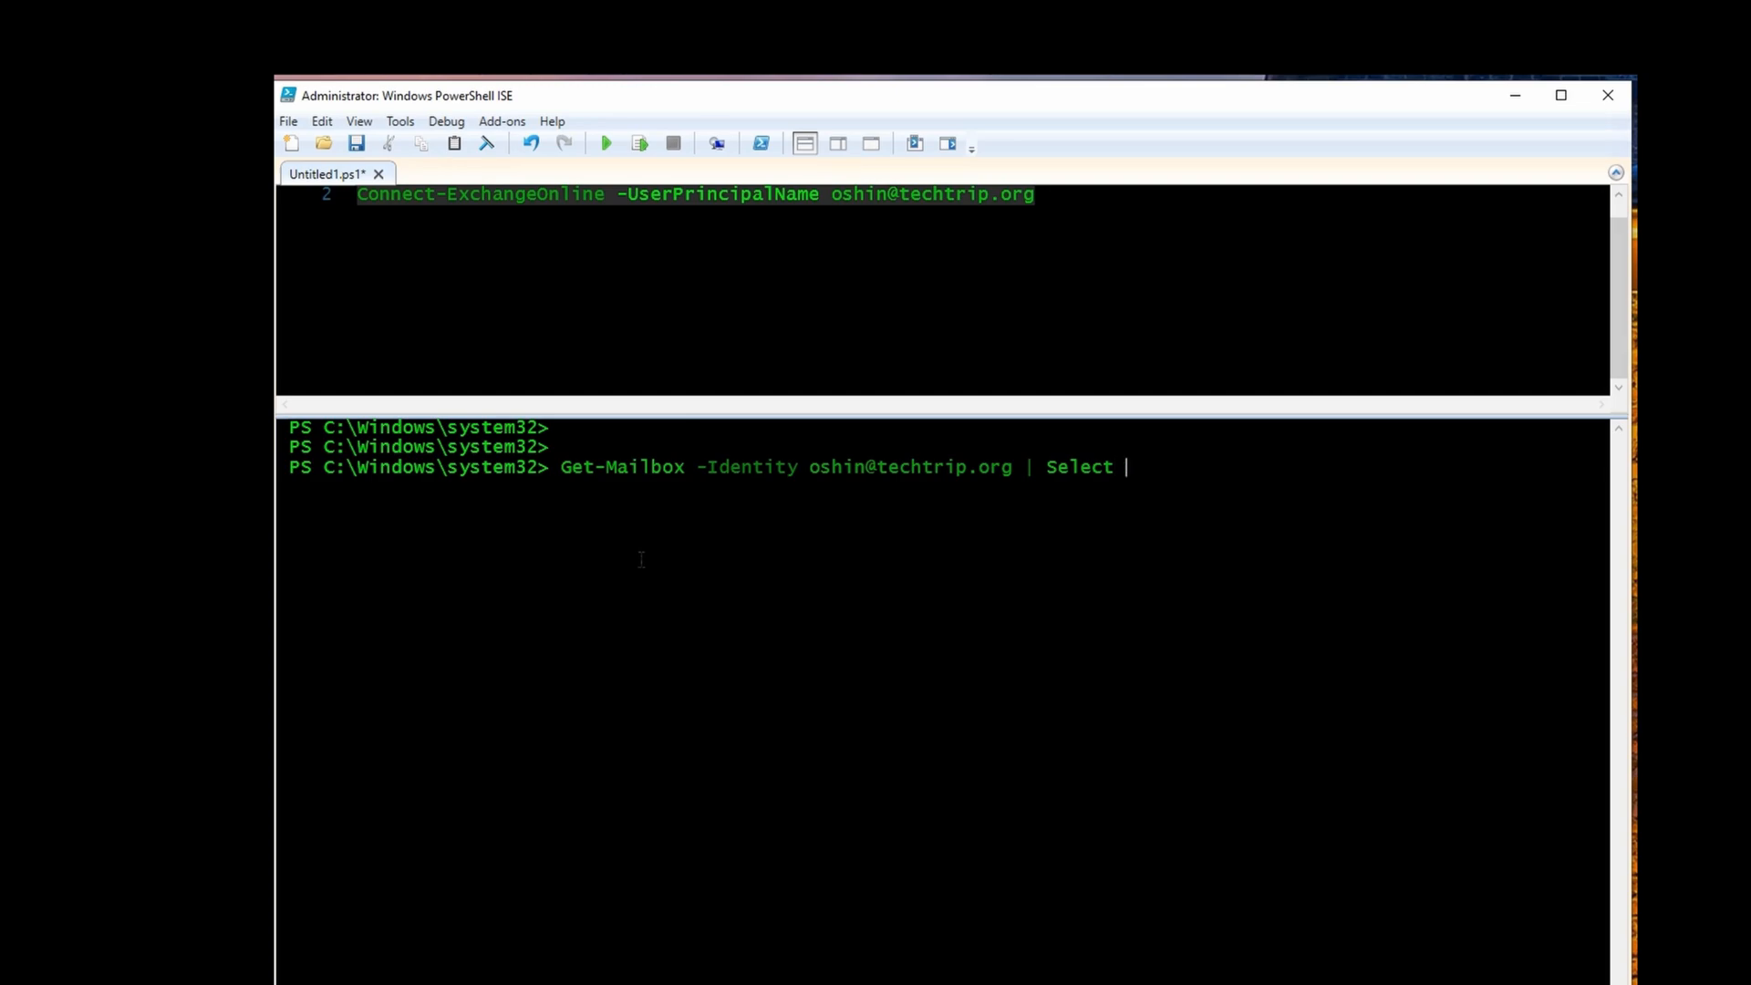
pyautogui.write('Archive')
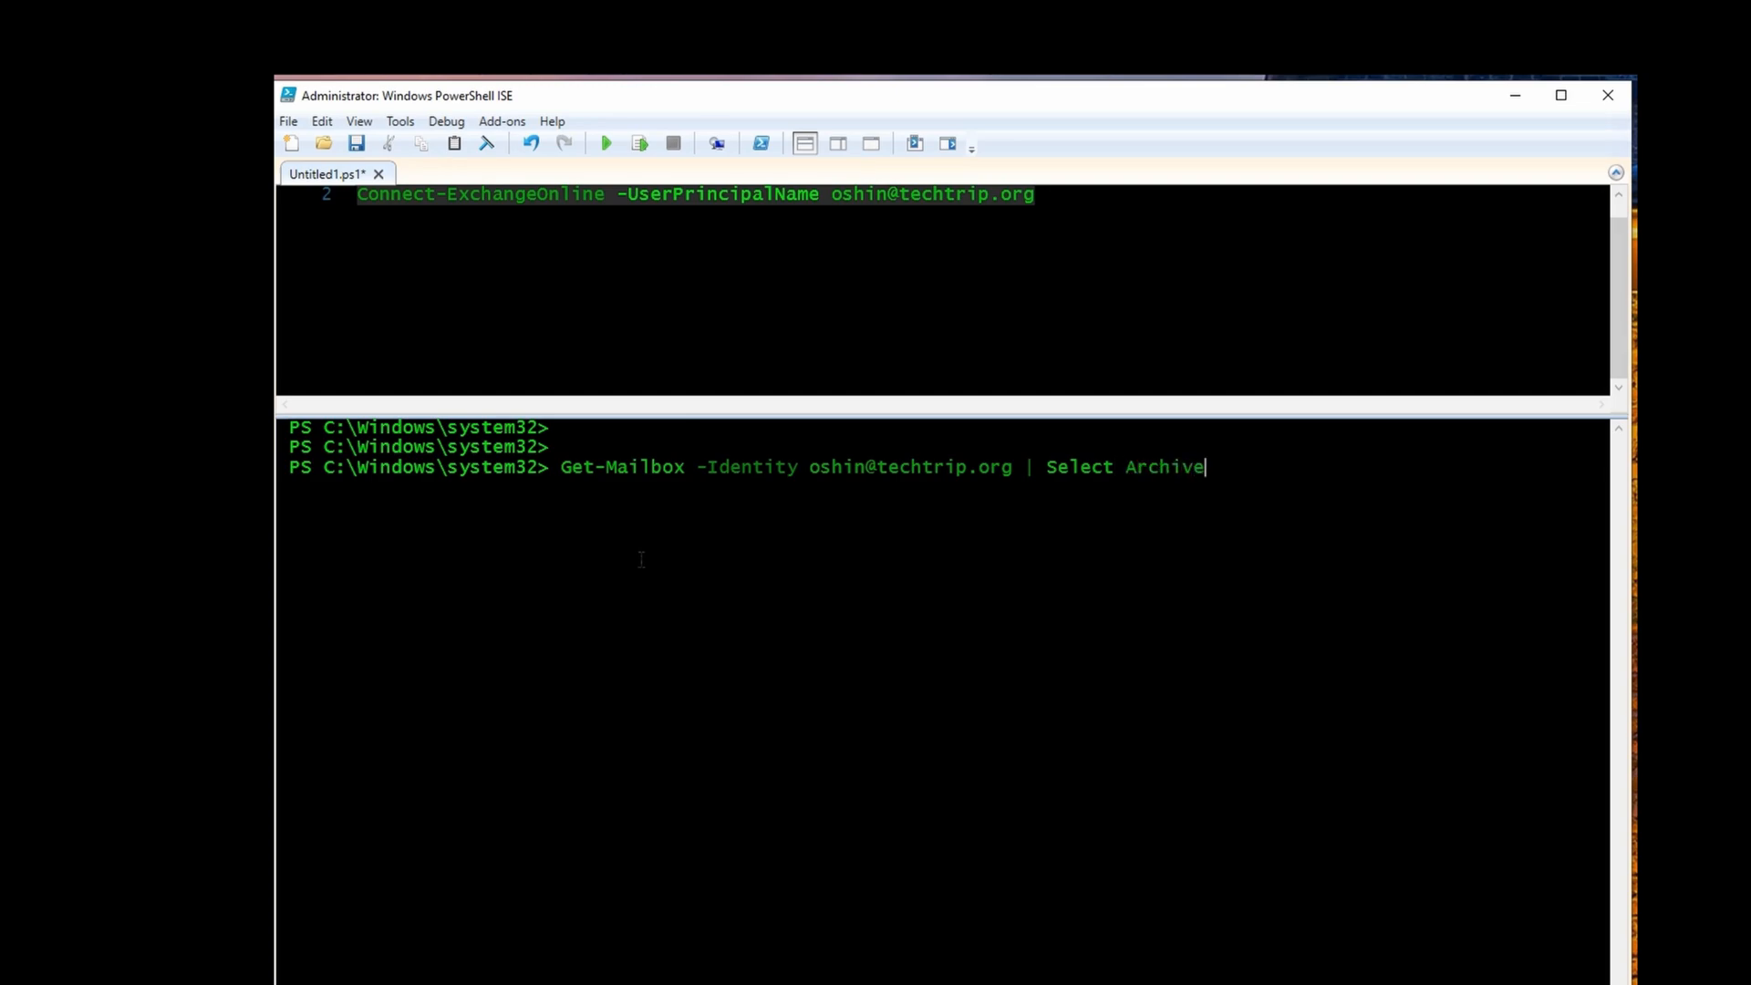
pyautogui.write('Stat')
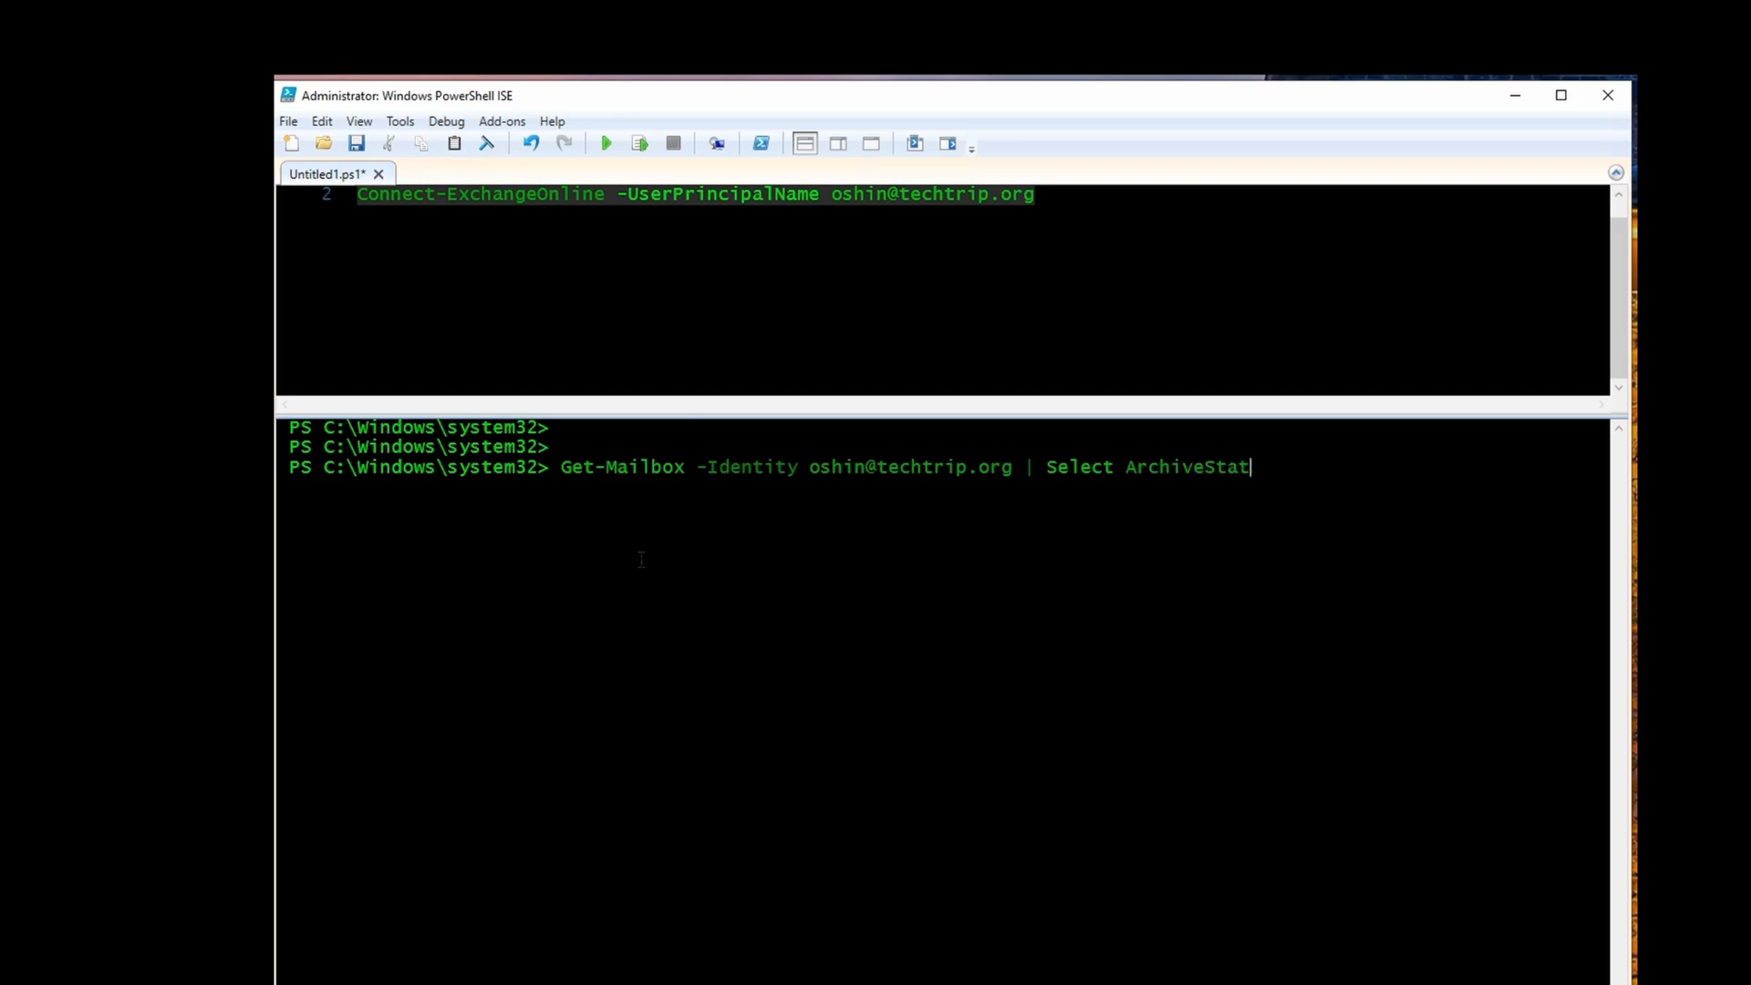
pyautogui.write('us,')
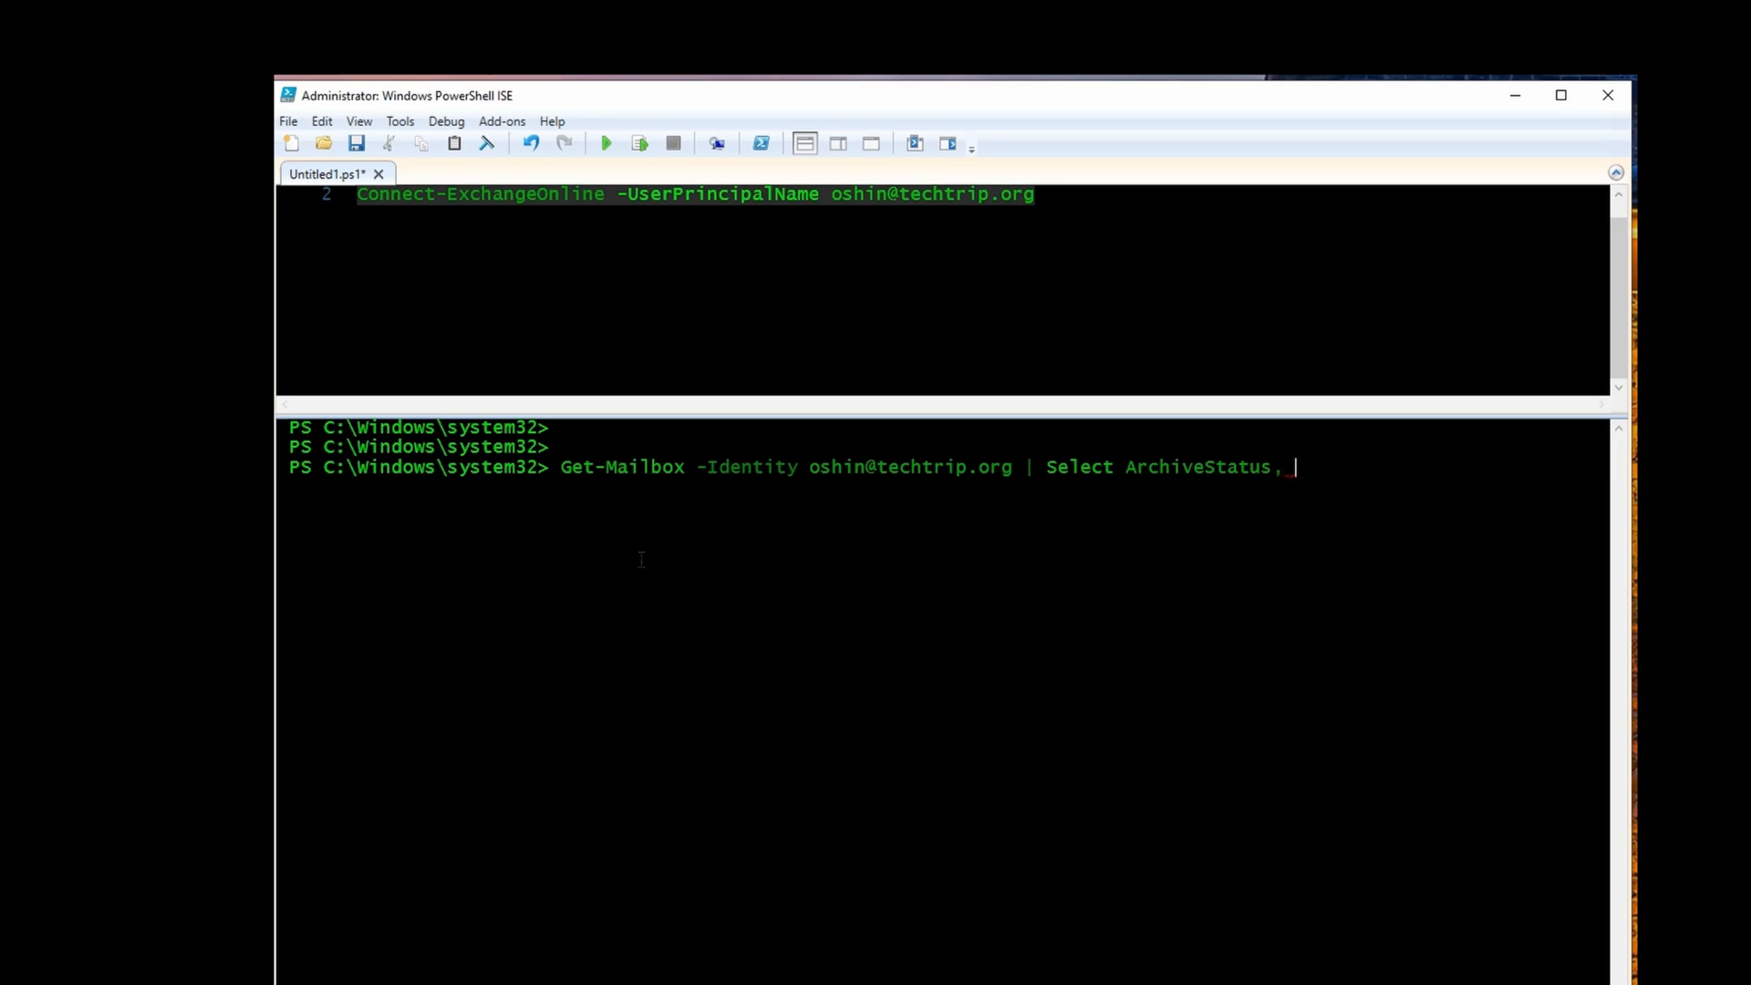
pyautogui.write('Ar')
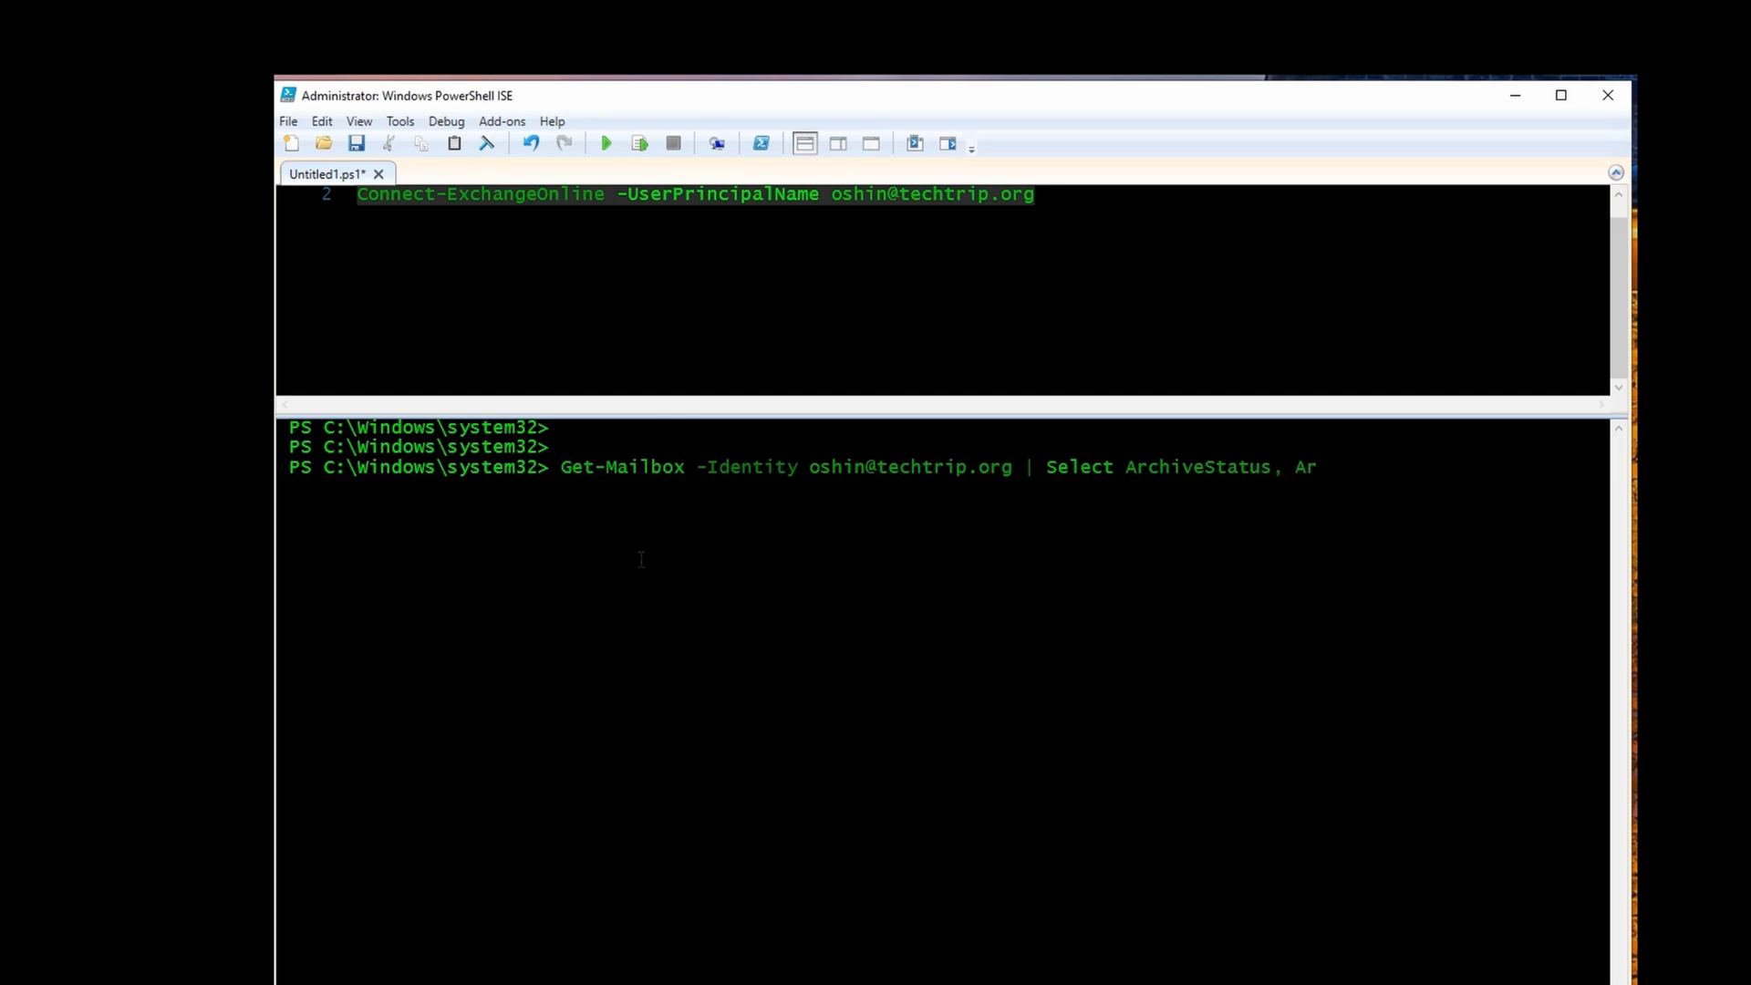
pyautogui.write('chive')
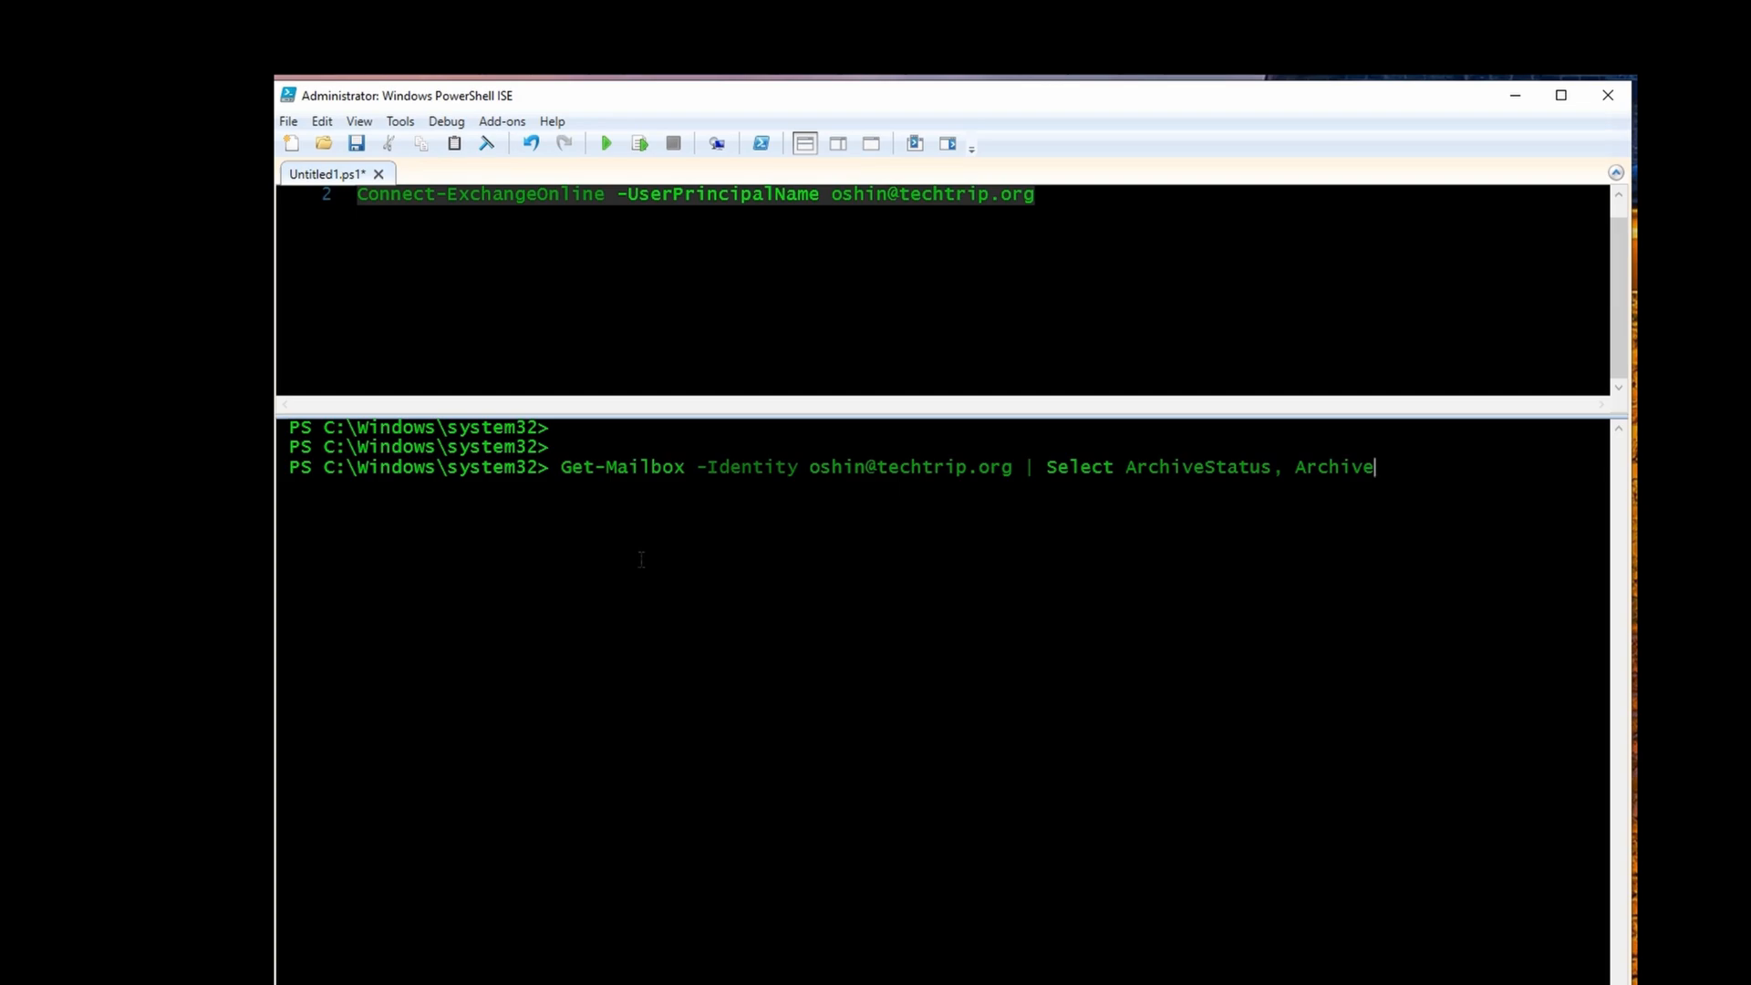
pyautogui.write('Dat')
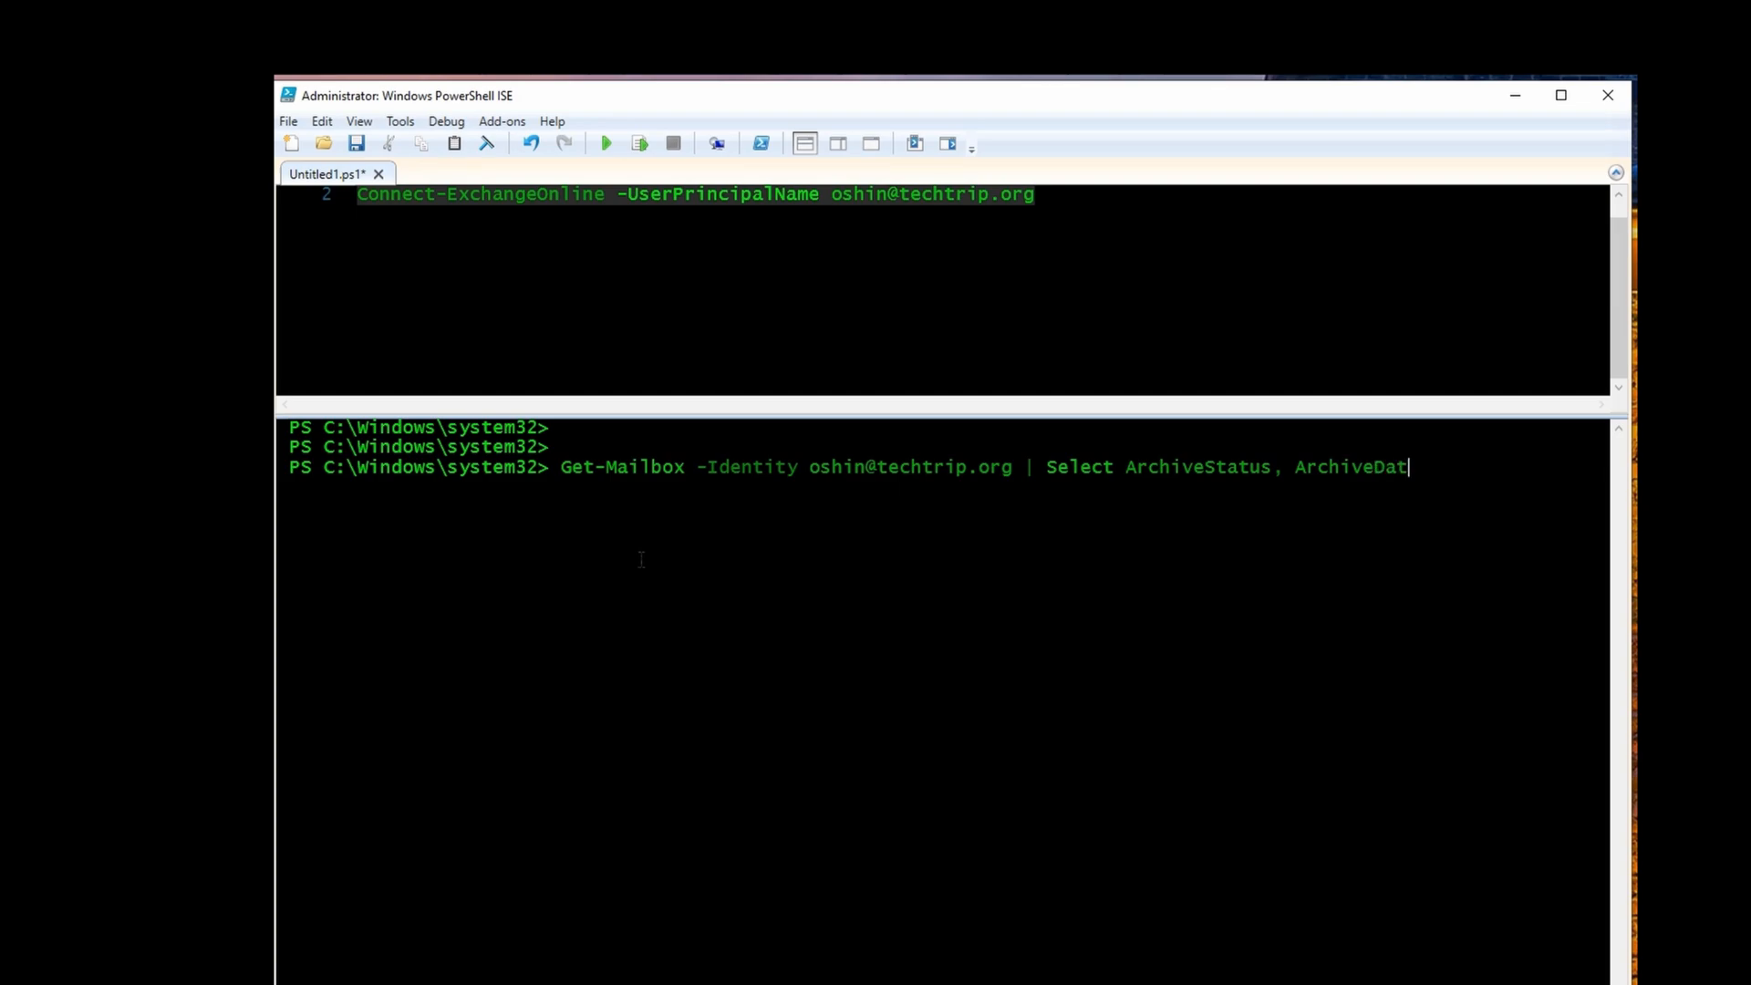
pyautogui.write('abase')
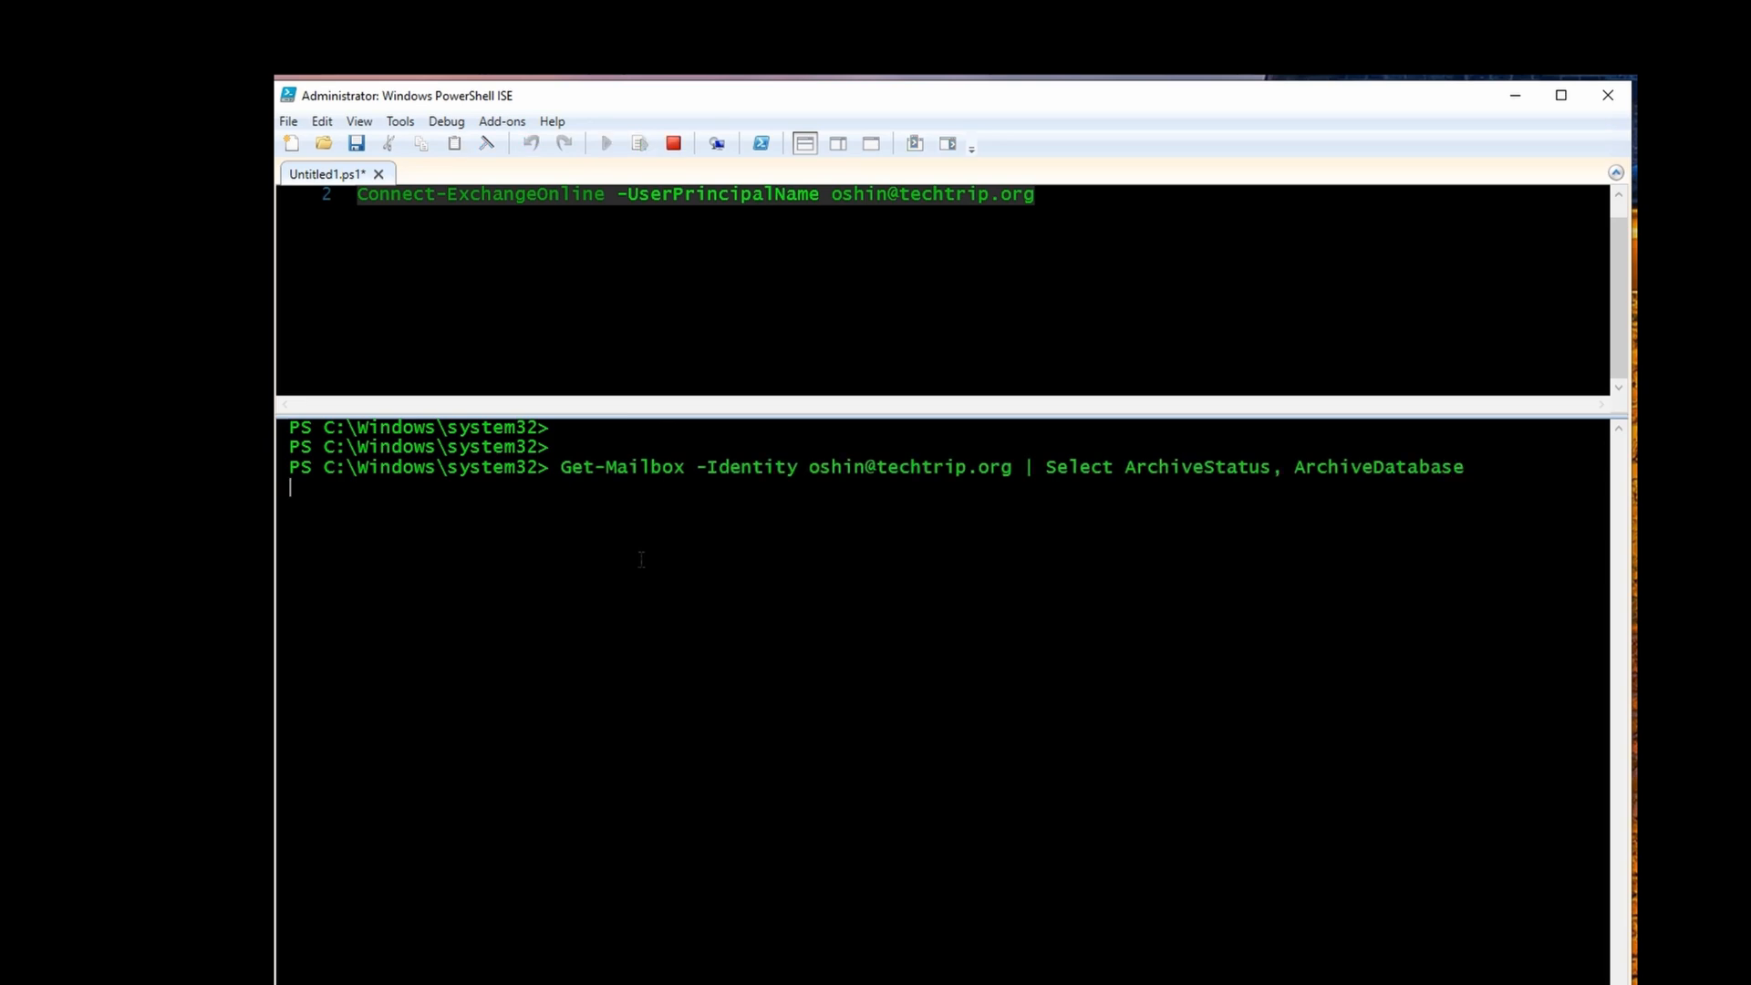
# - Run the query, highlight the Active archive status, then start typing a new Get command
pyautogui.press('Enter')
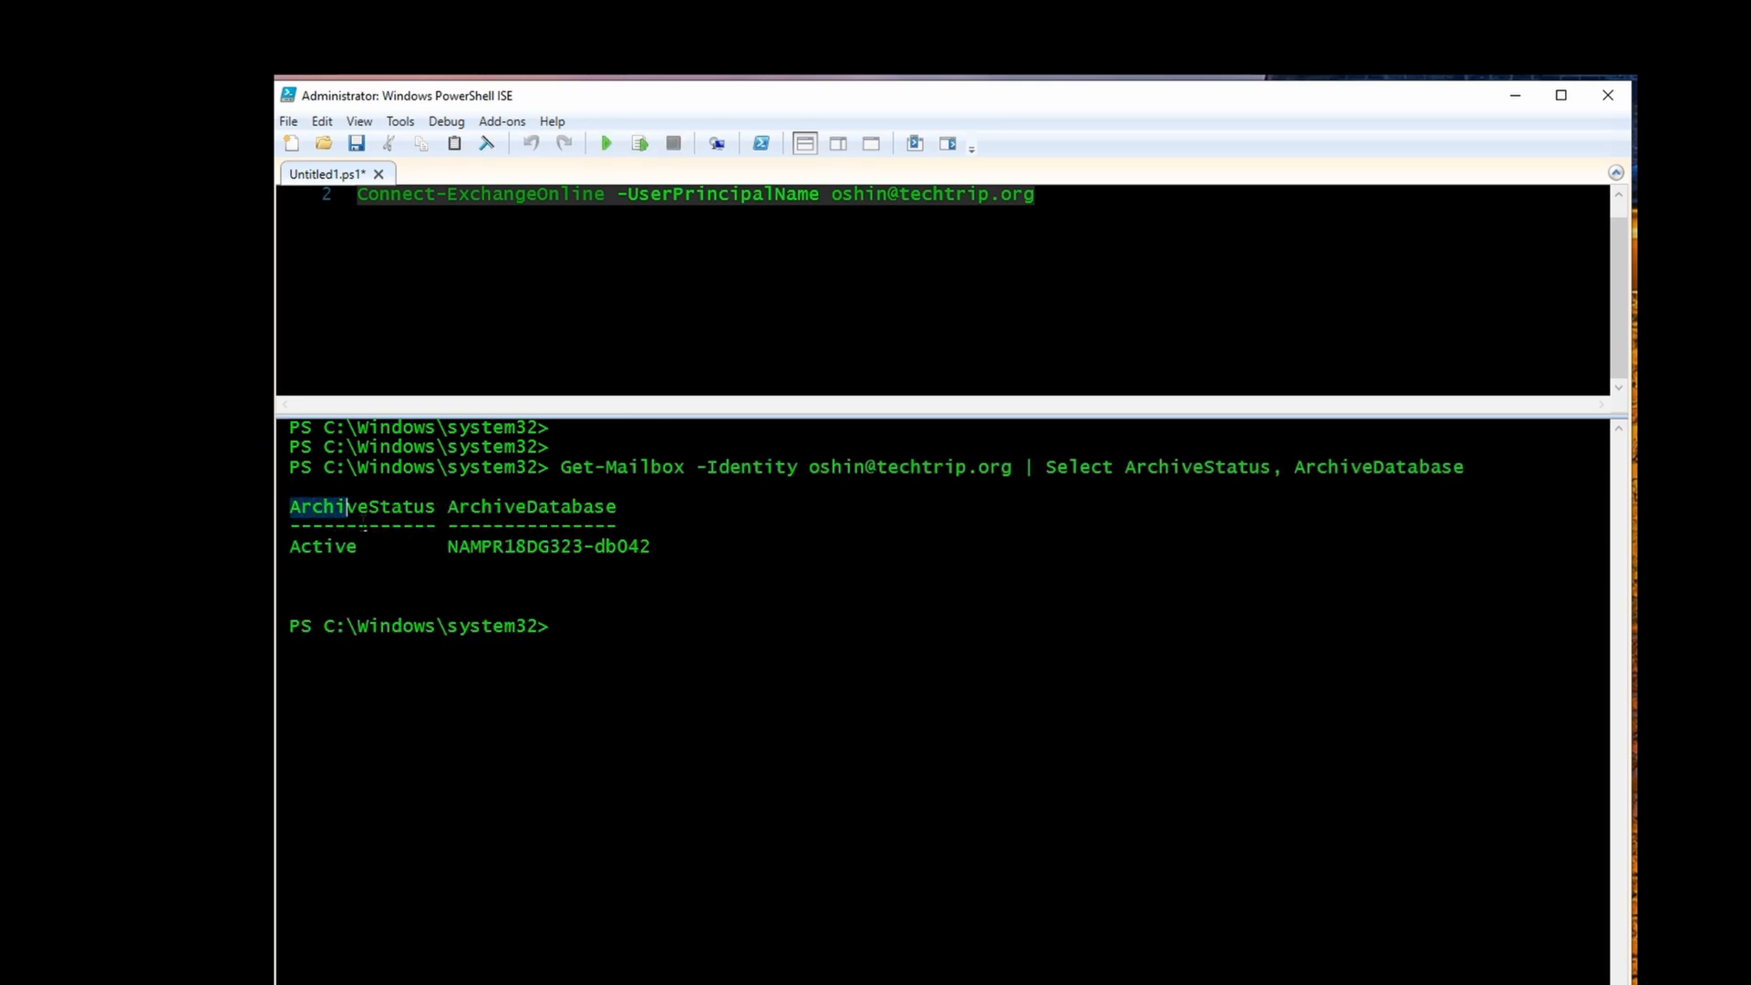
pyautogui.doubleClick(322, 547)
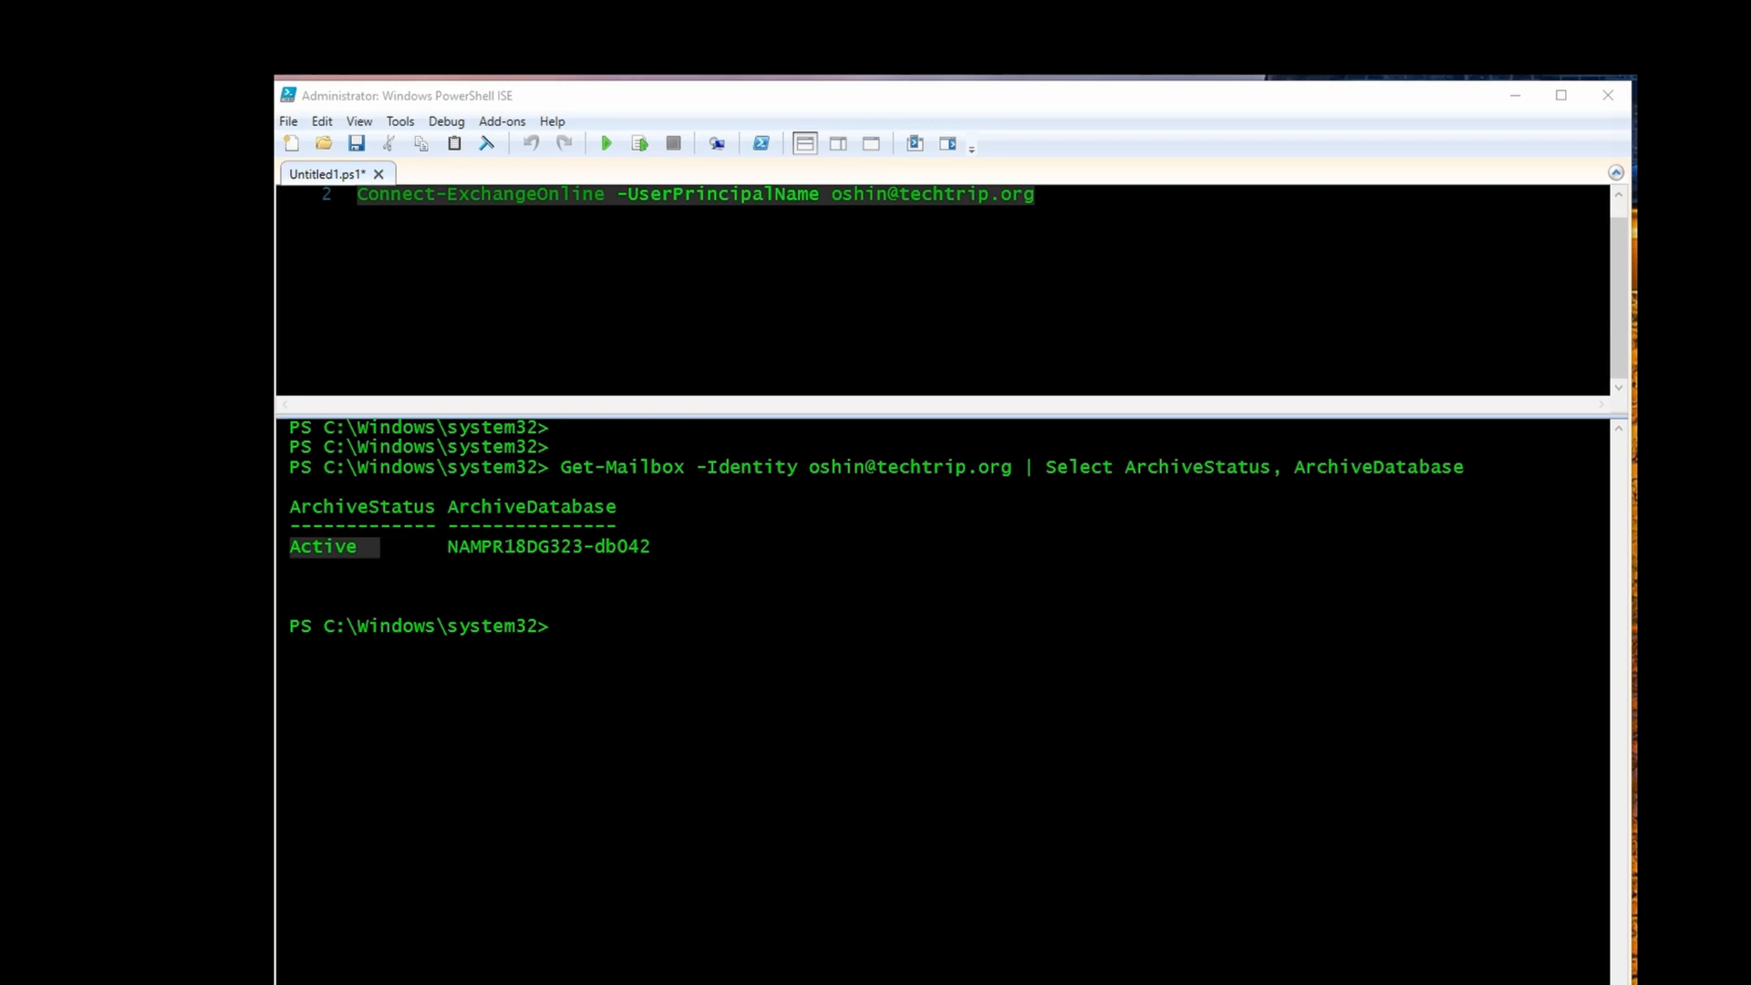
pyautogui.write('Ge')
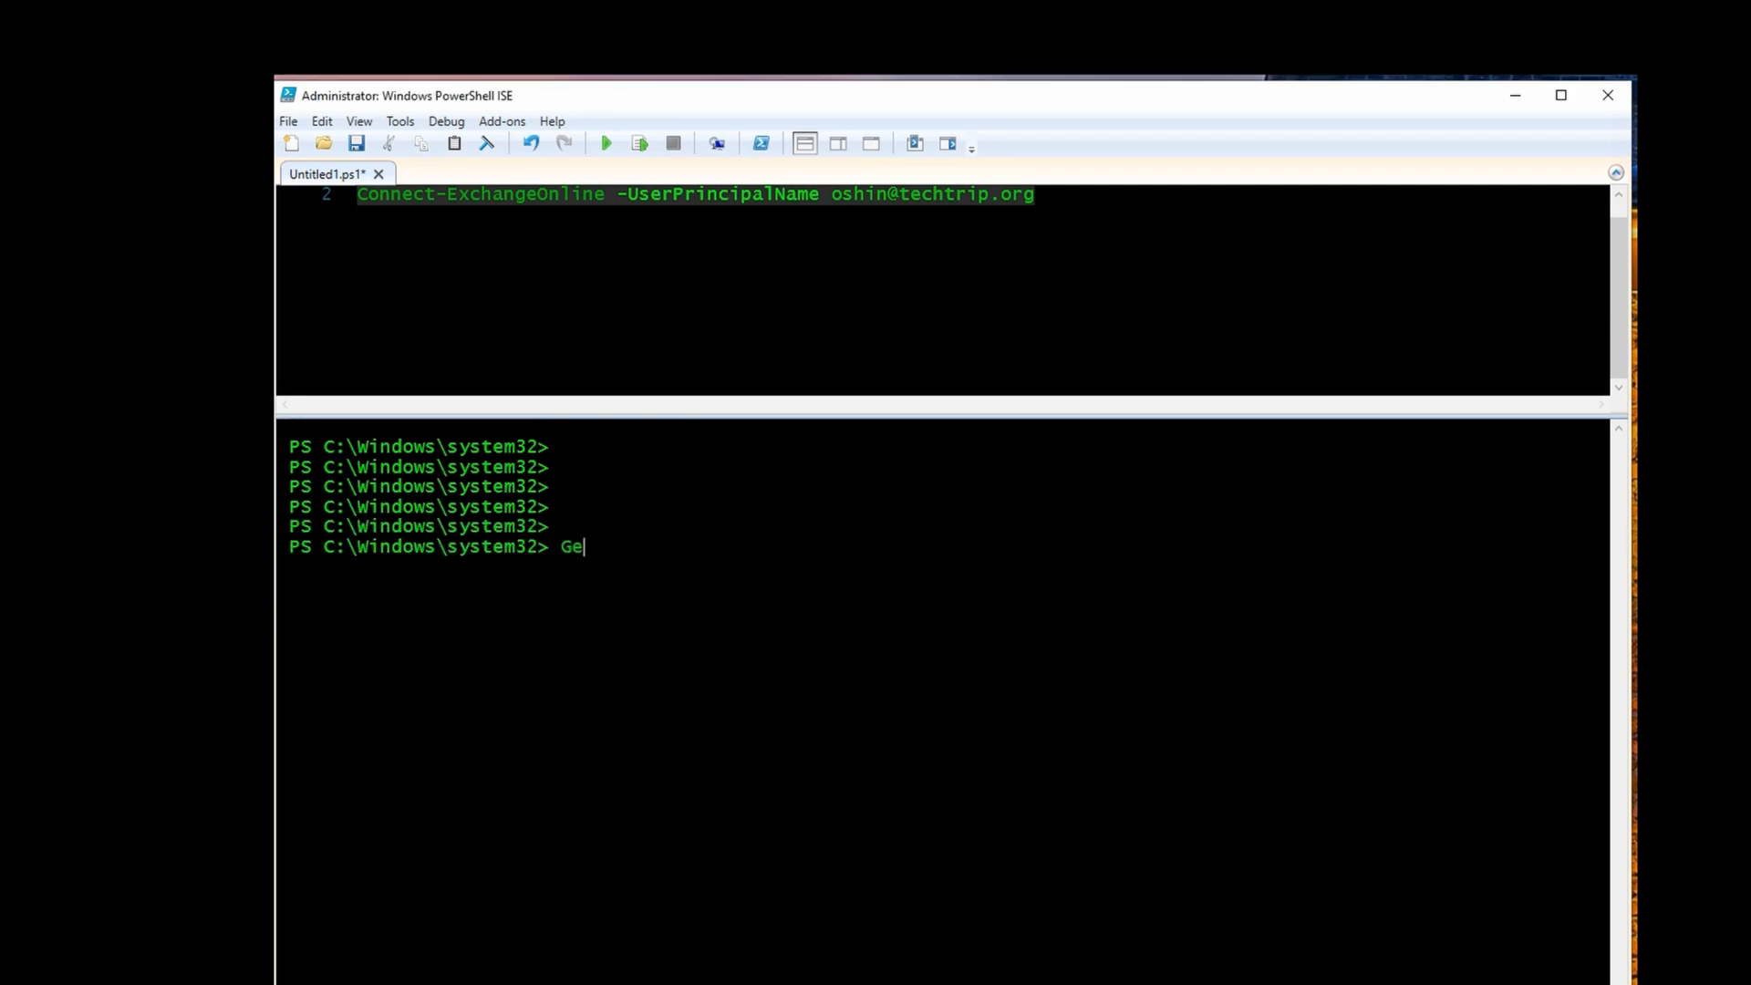
pyautogui.write('t-')
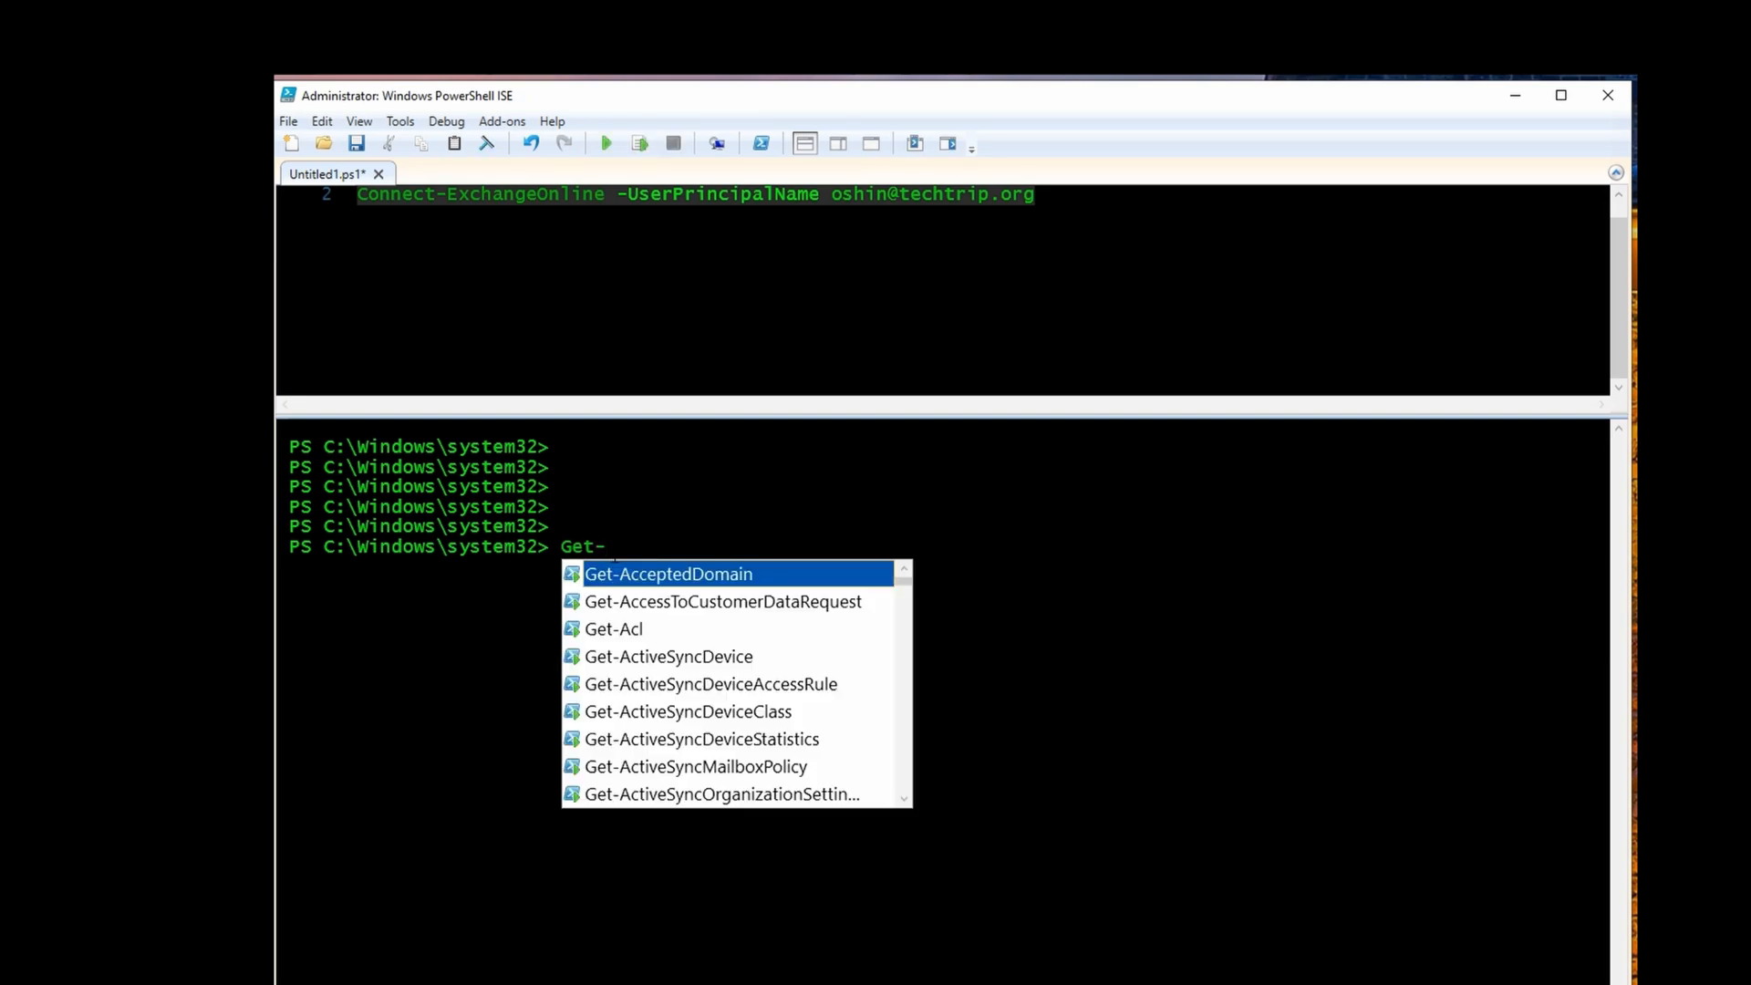
pyautogui.write('mail')
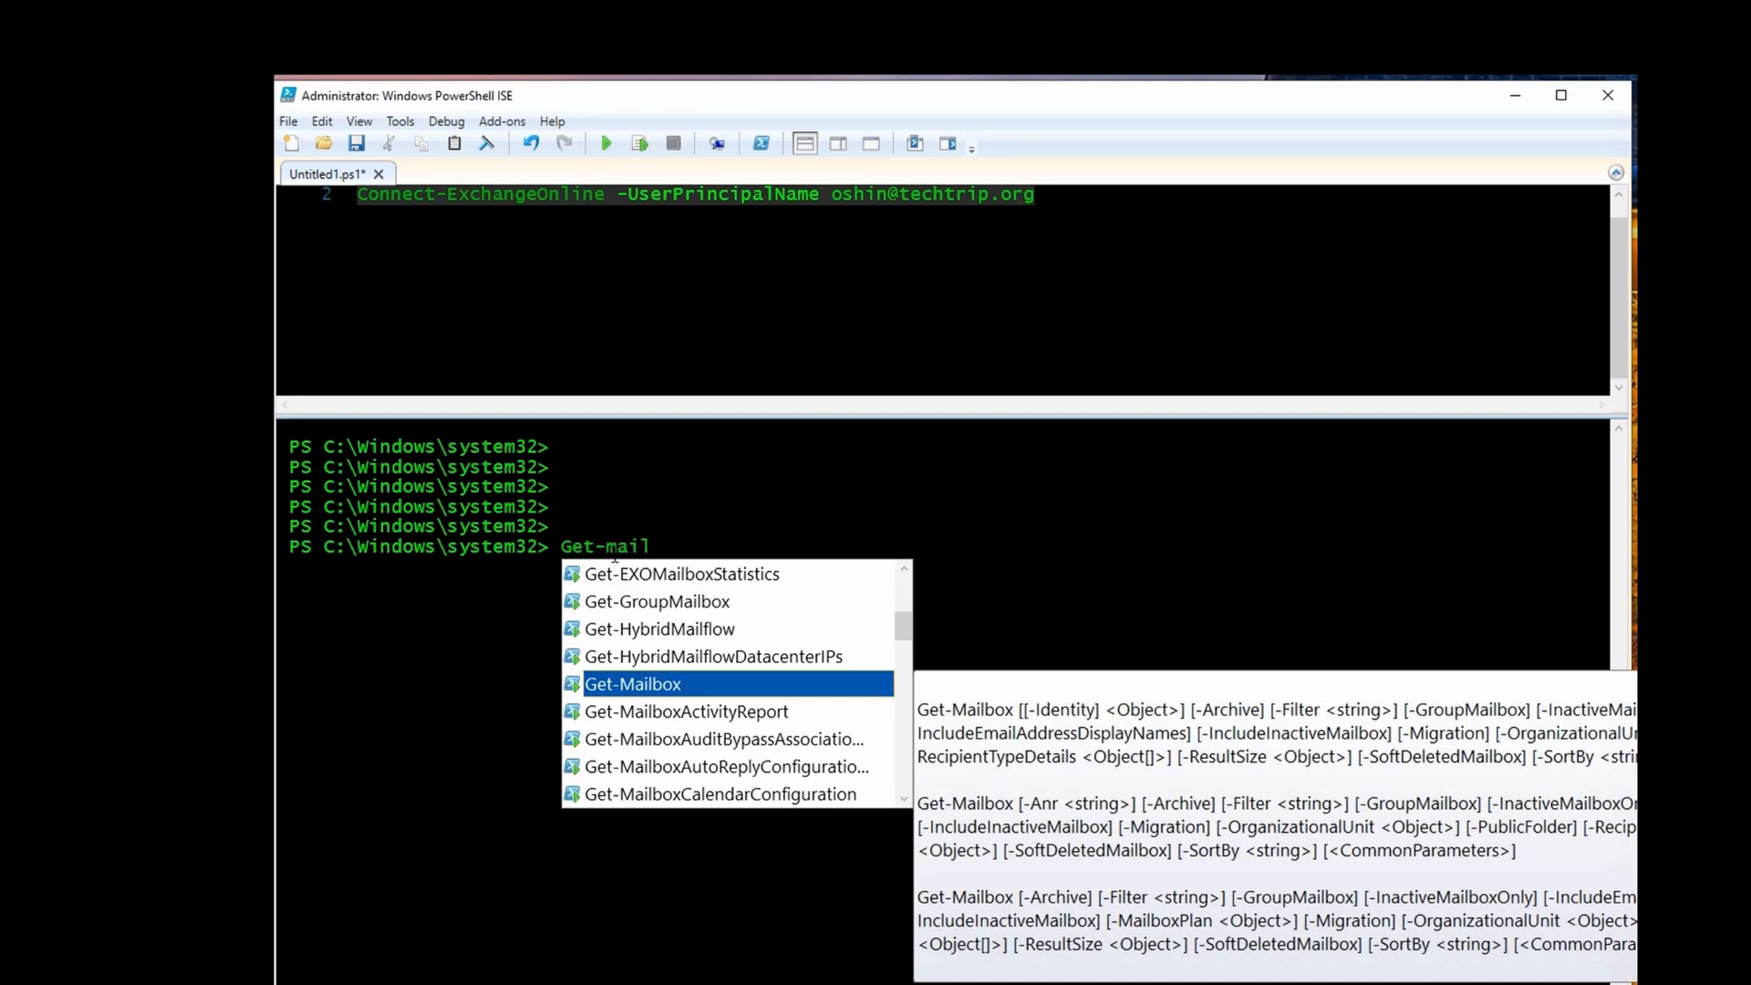
pyautogui.write('boxs')
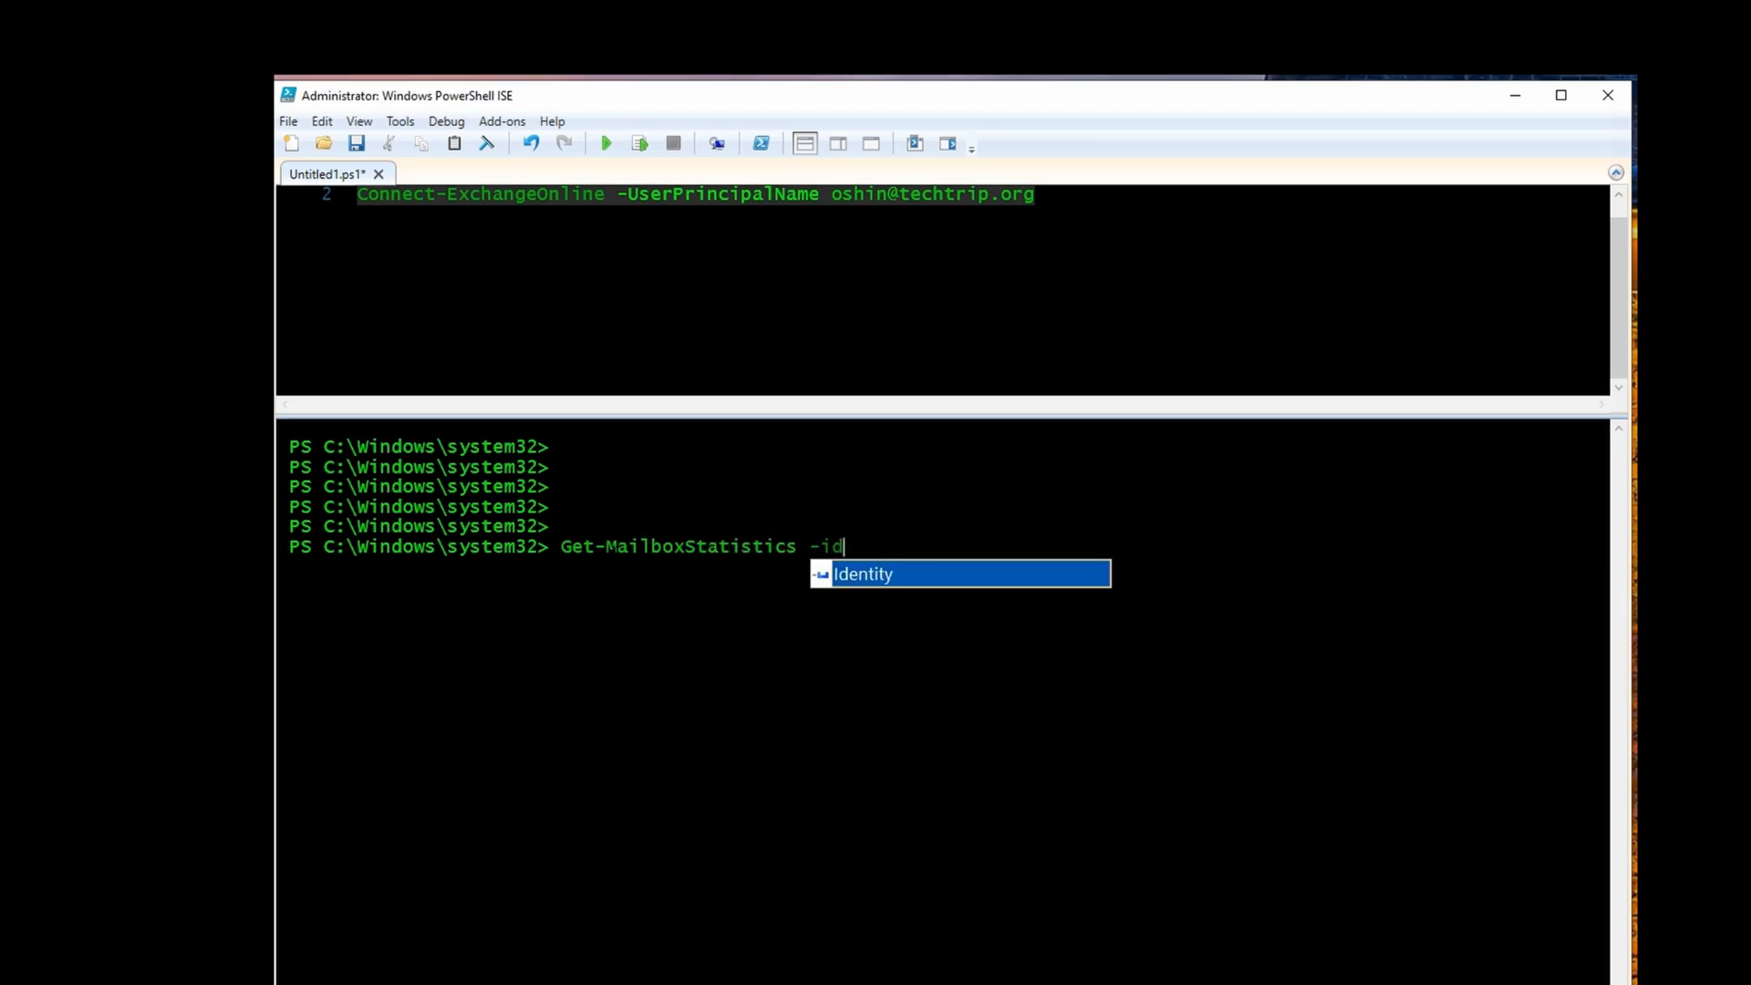
pyautogui.press('Tab')
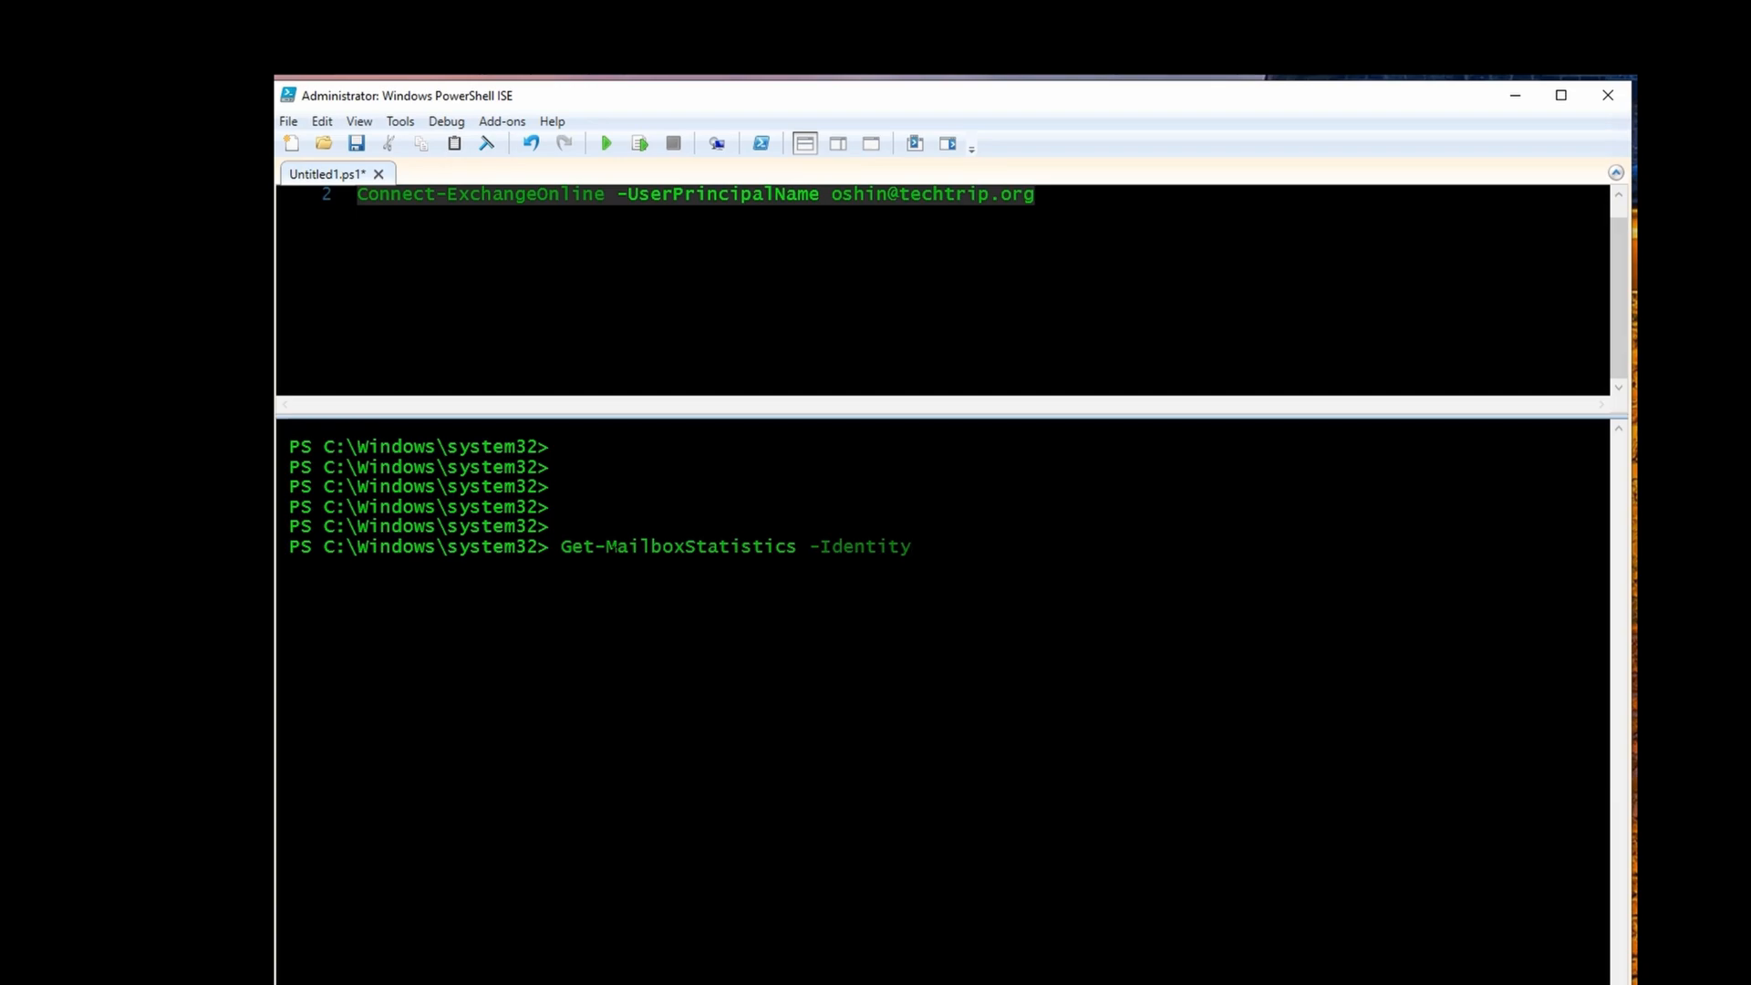
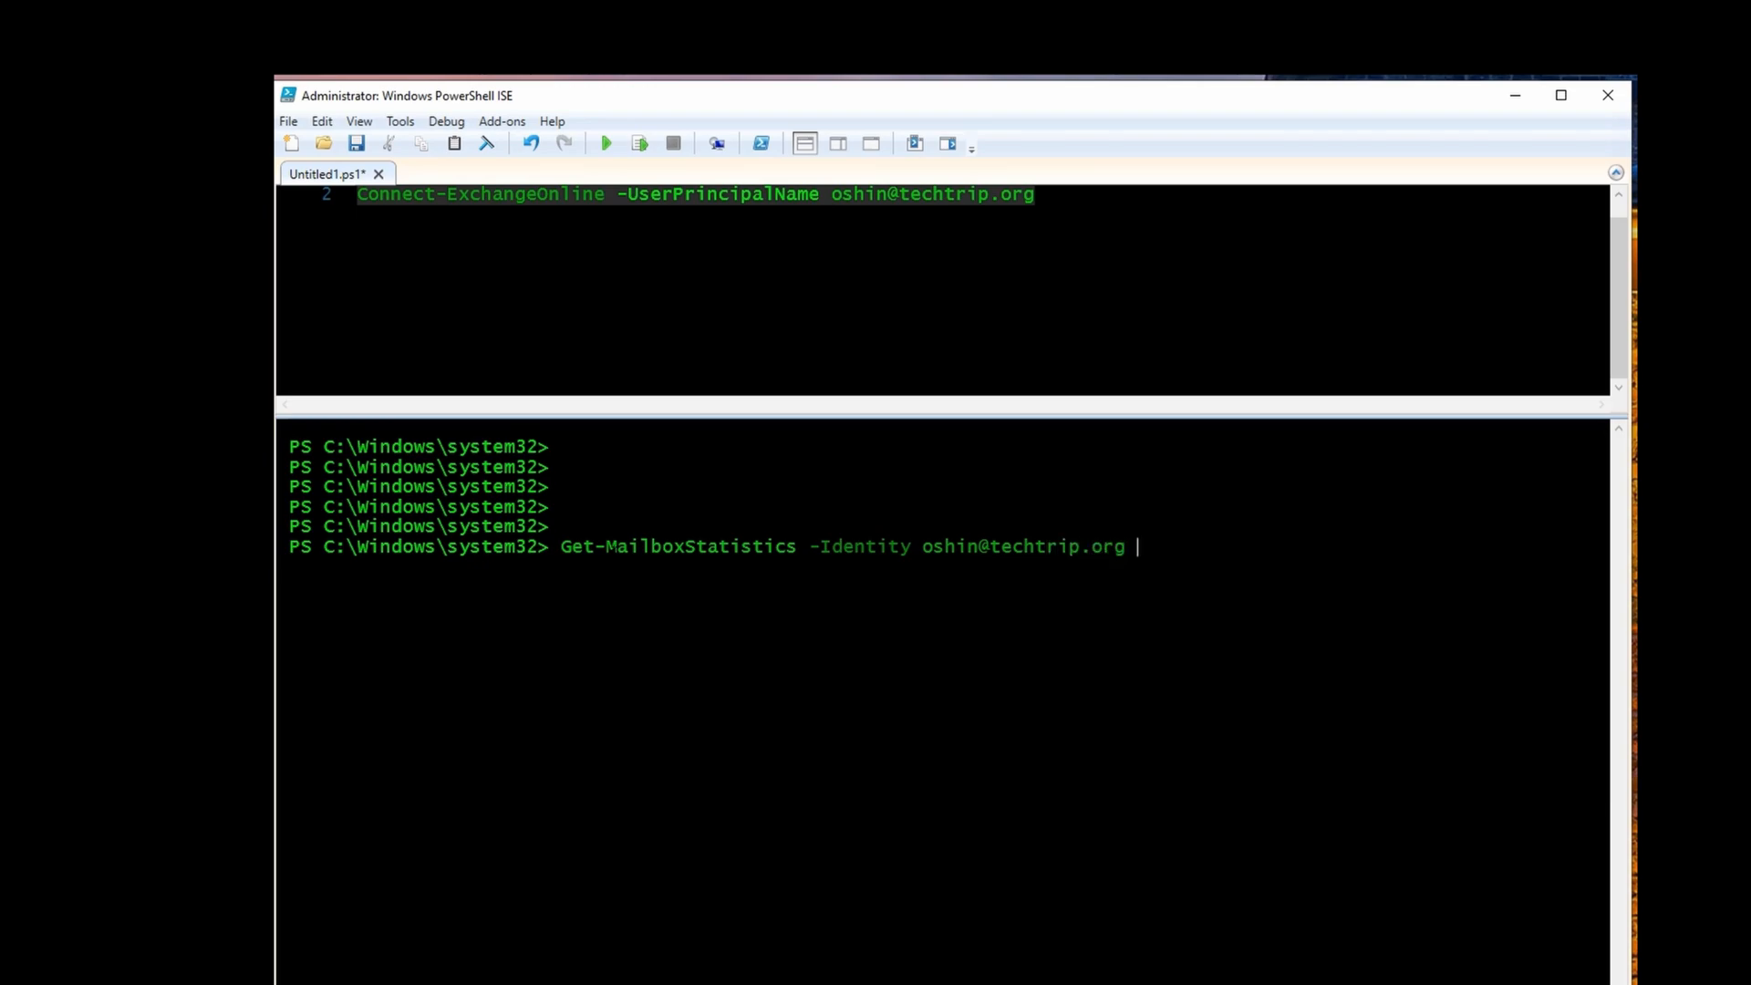
pyautogui.write('-Archive |')
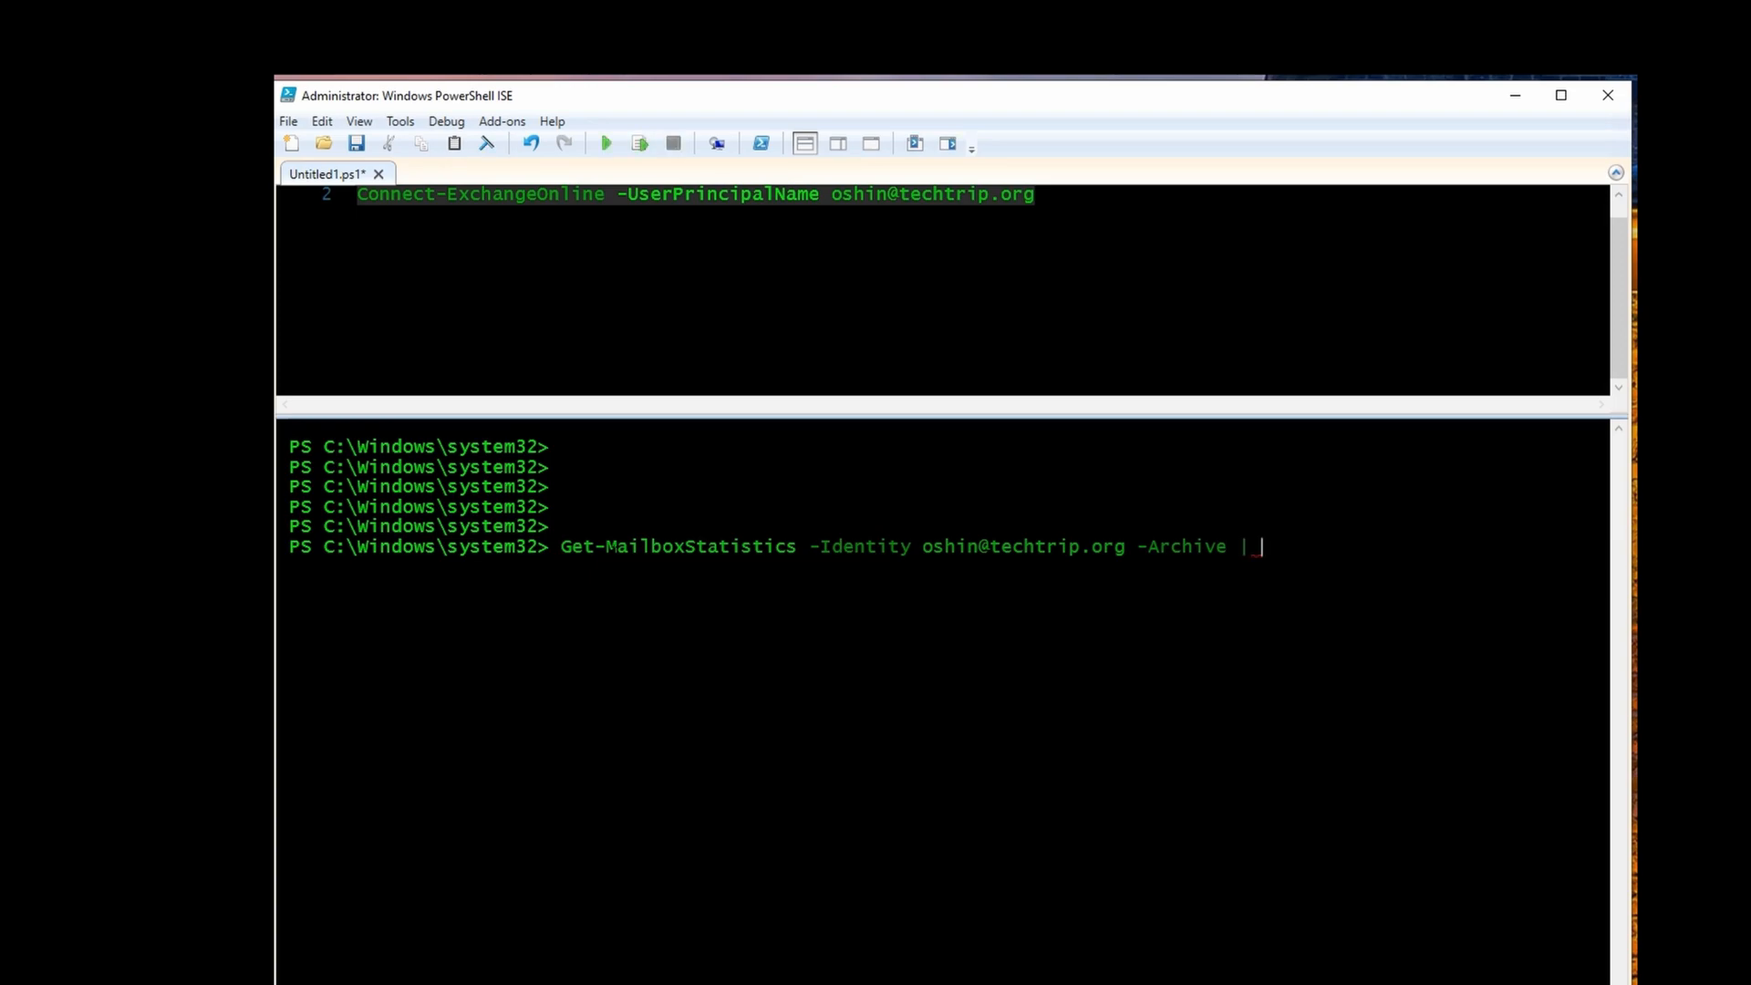
# - Pipe the archive statistics to Select DisplayName, TotalItemSize and ItemCount
pyautogui.write('Sele')
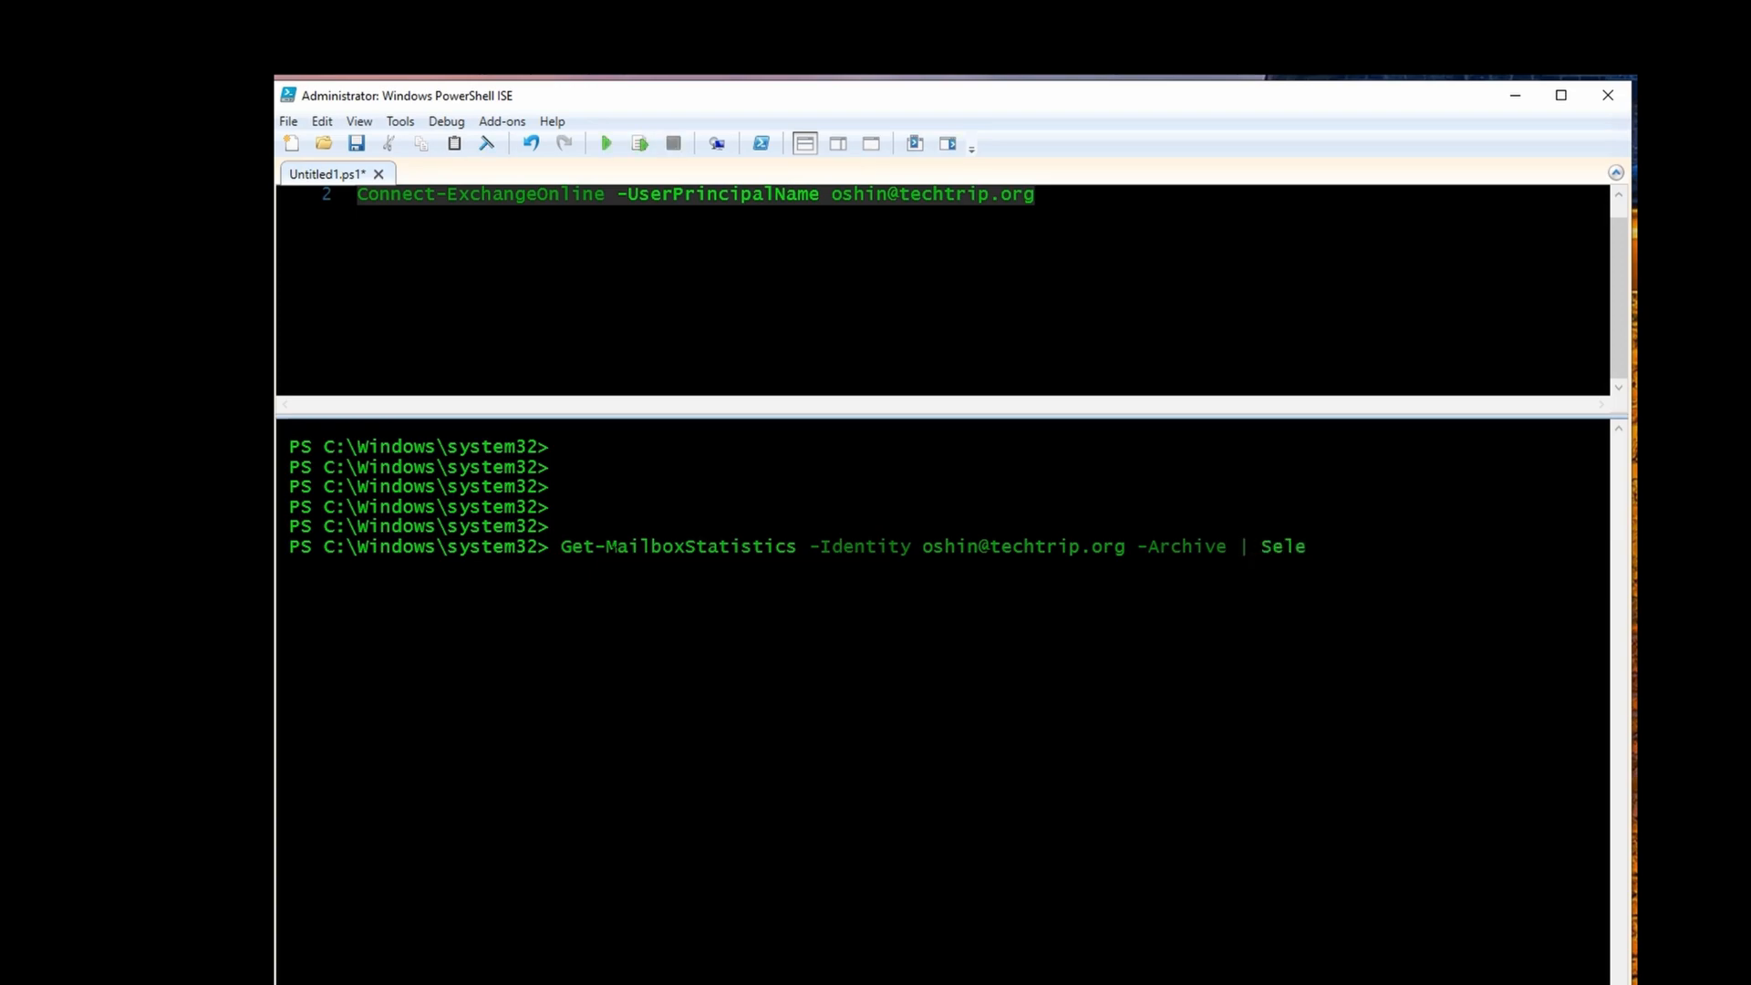
pyautogui.write('ct')
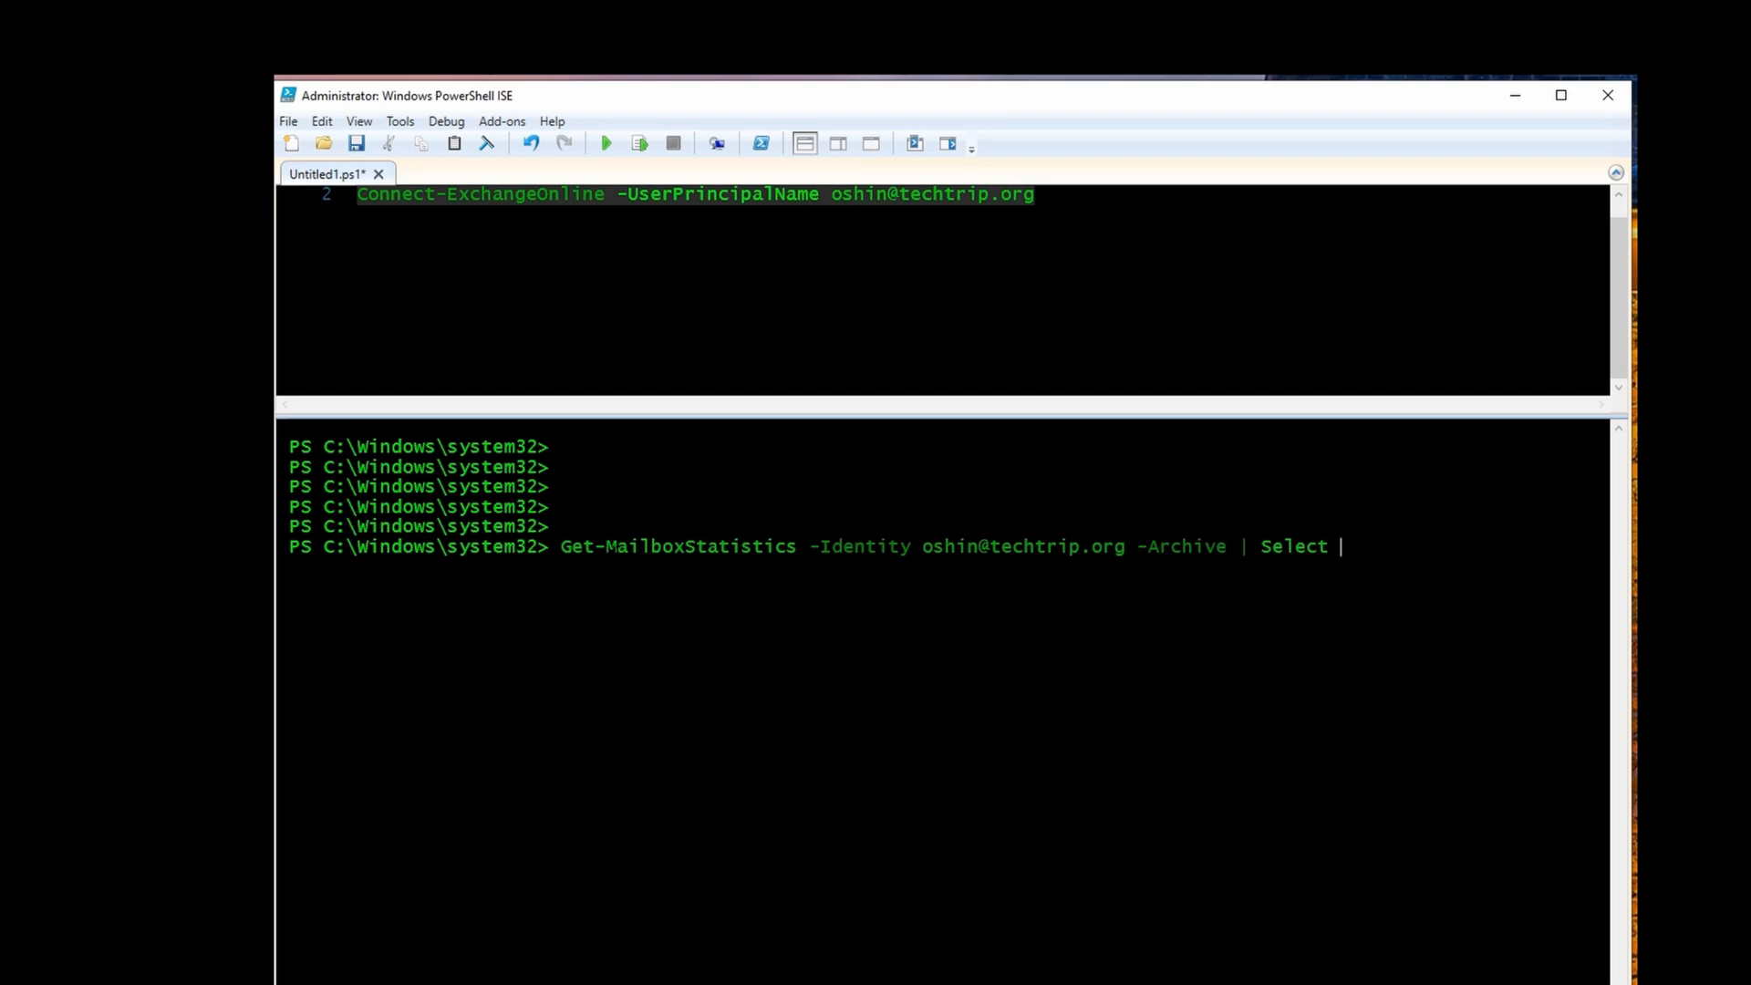
pyautogui.write('D')
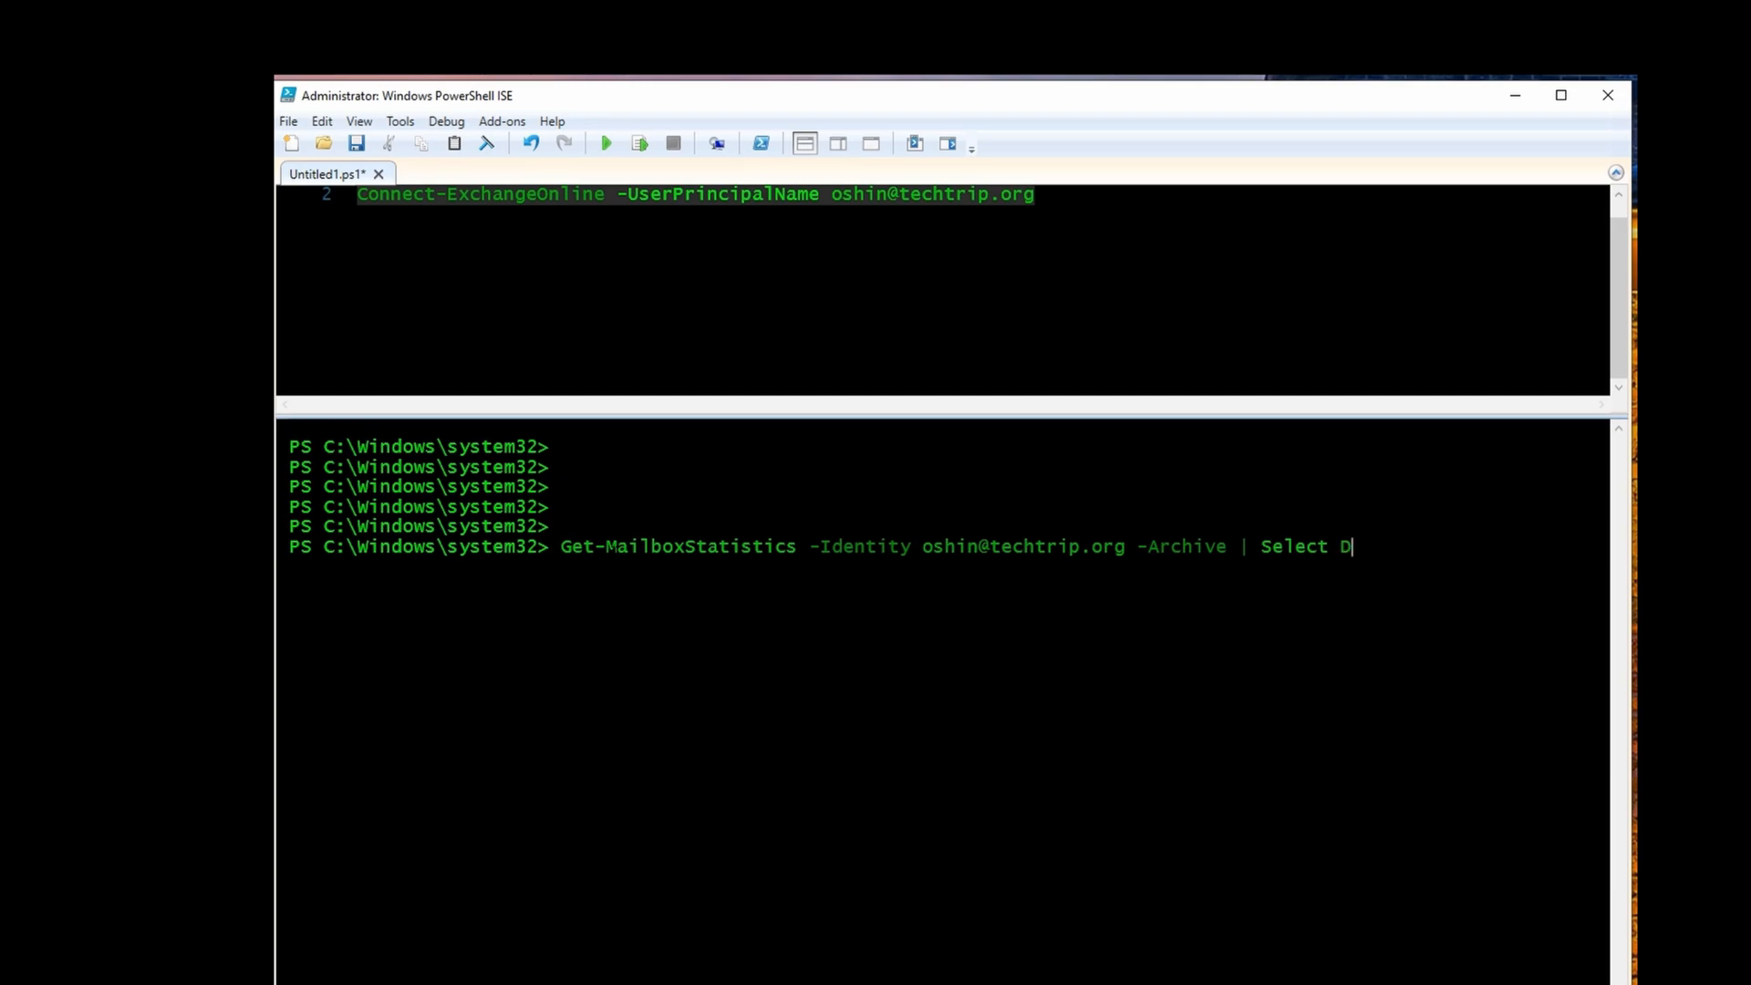
pyautogui.write('isplayName,')
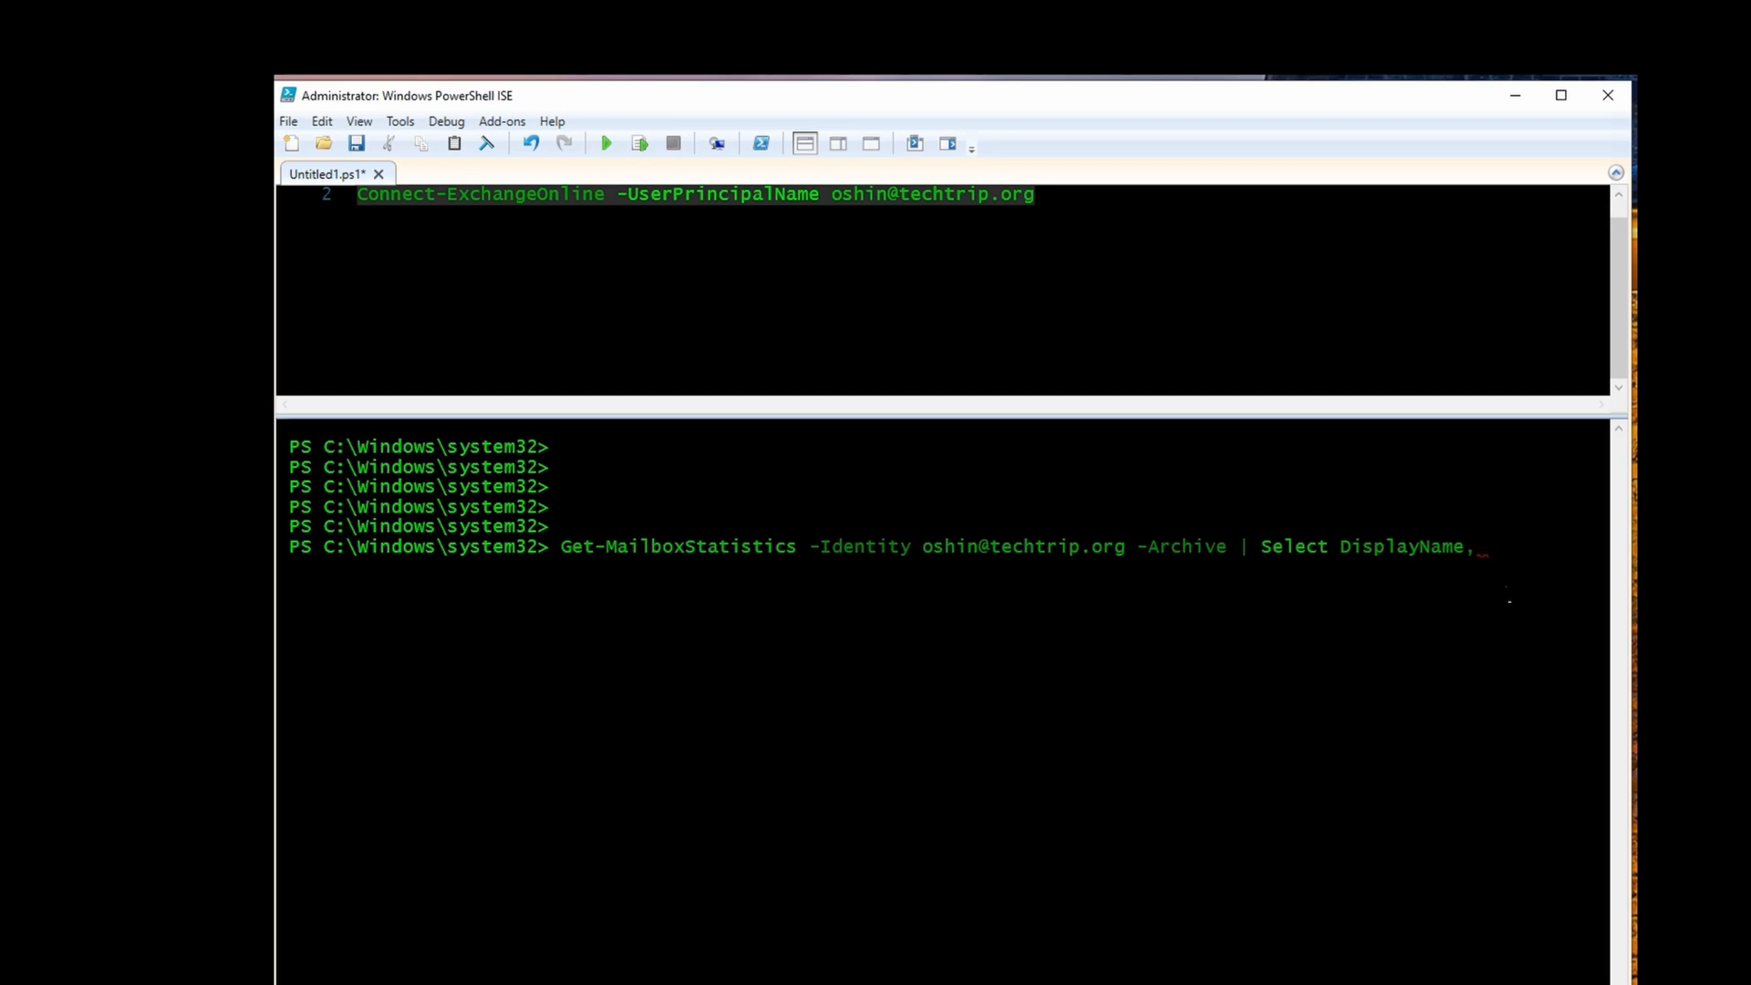
pyautogui.write('T')
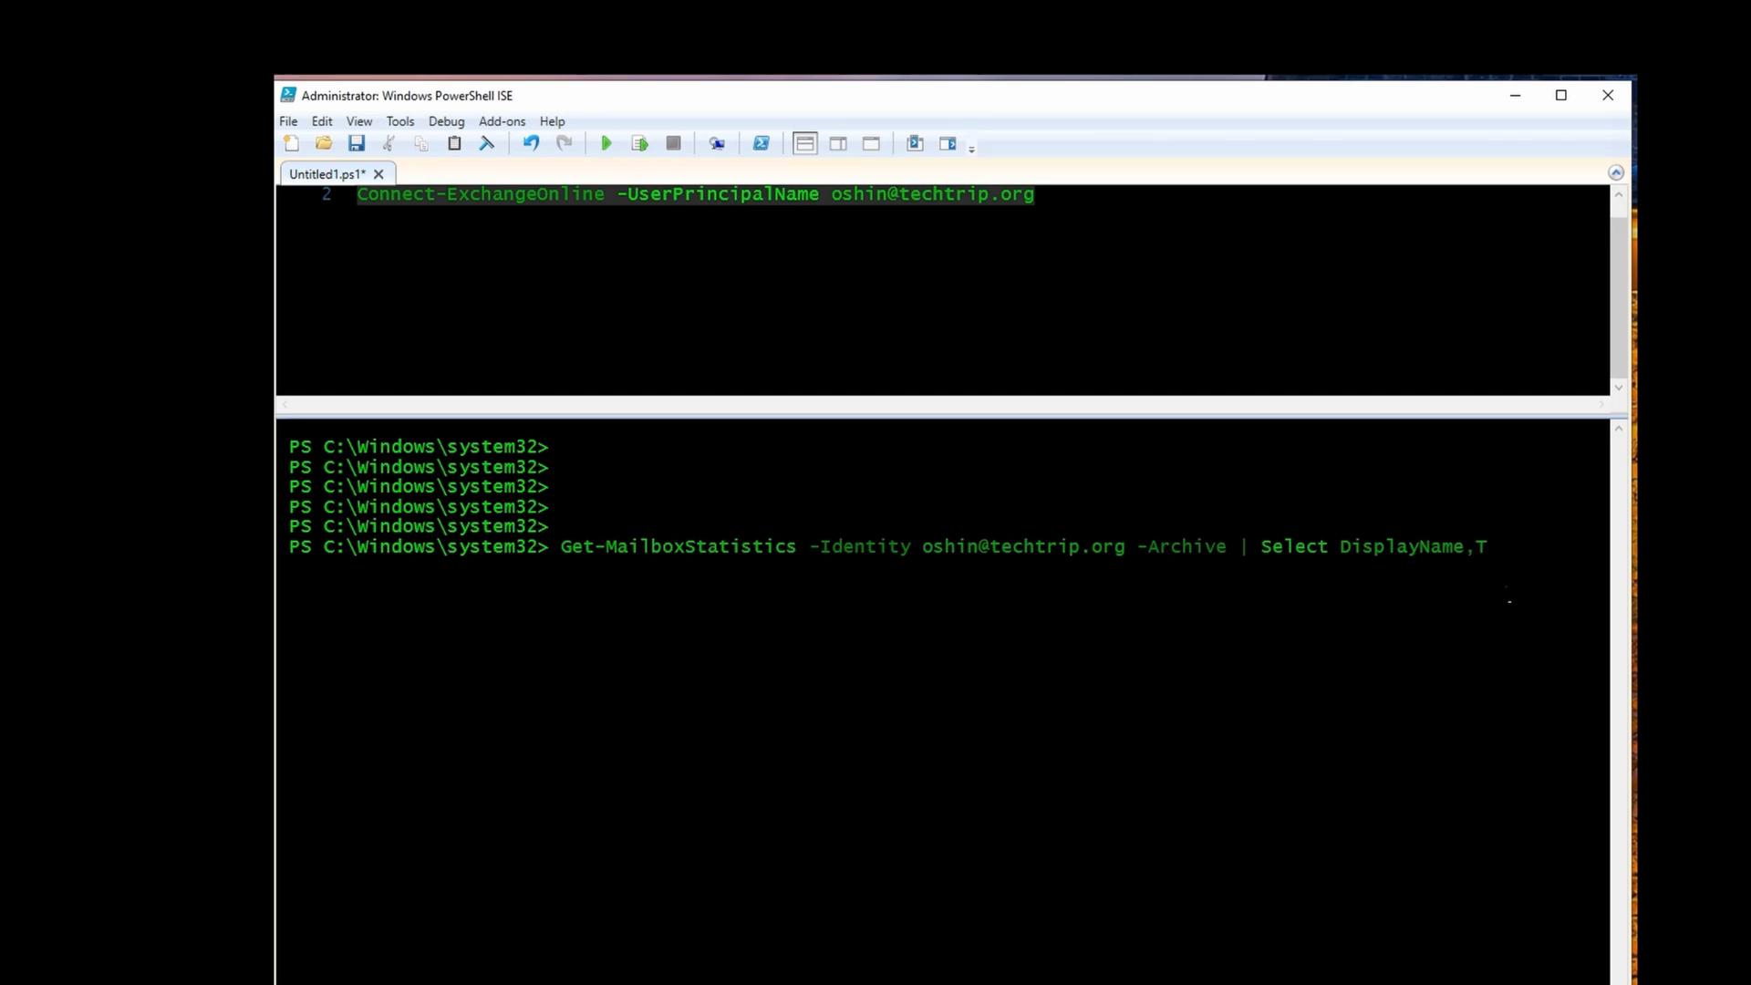
pyautogui.write('otalItemsiz')
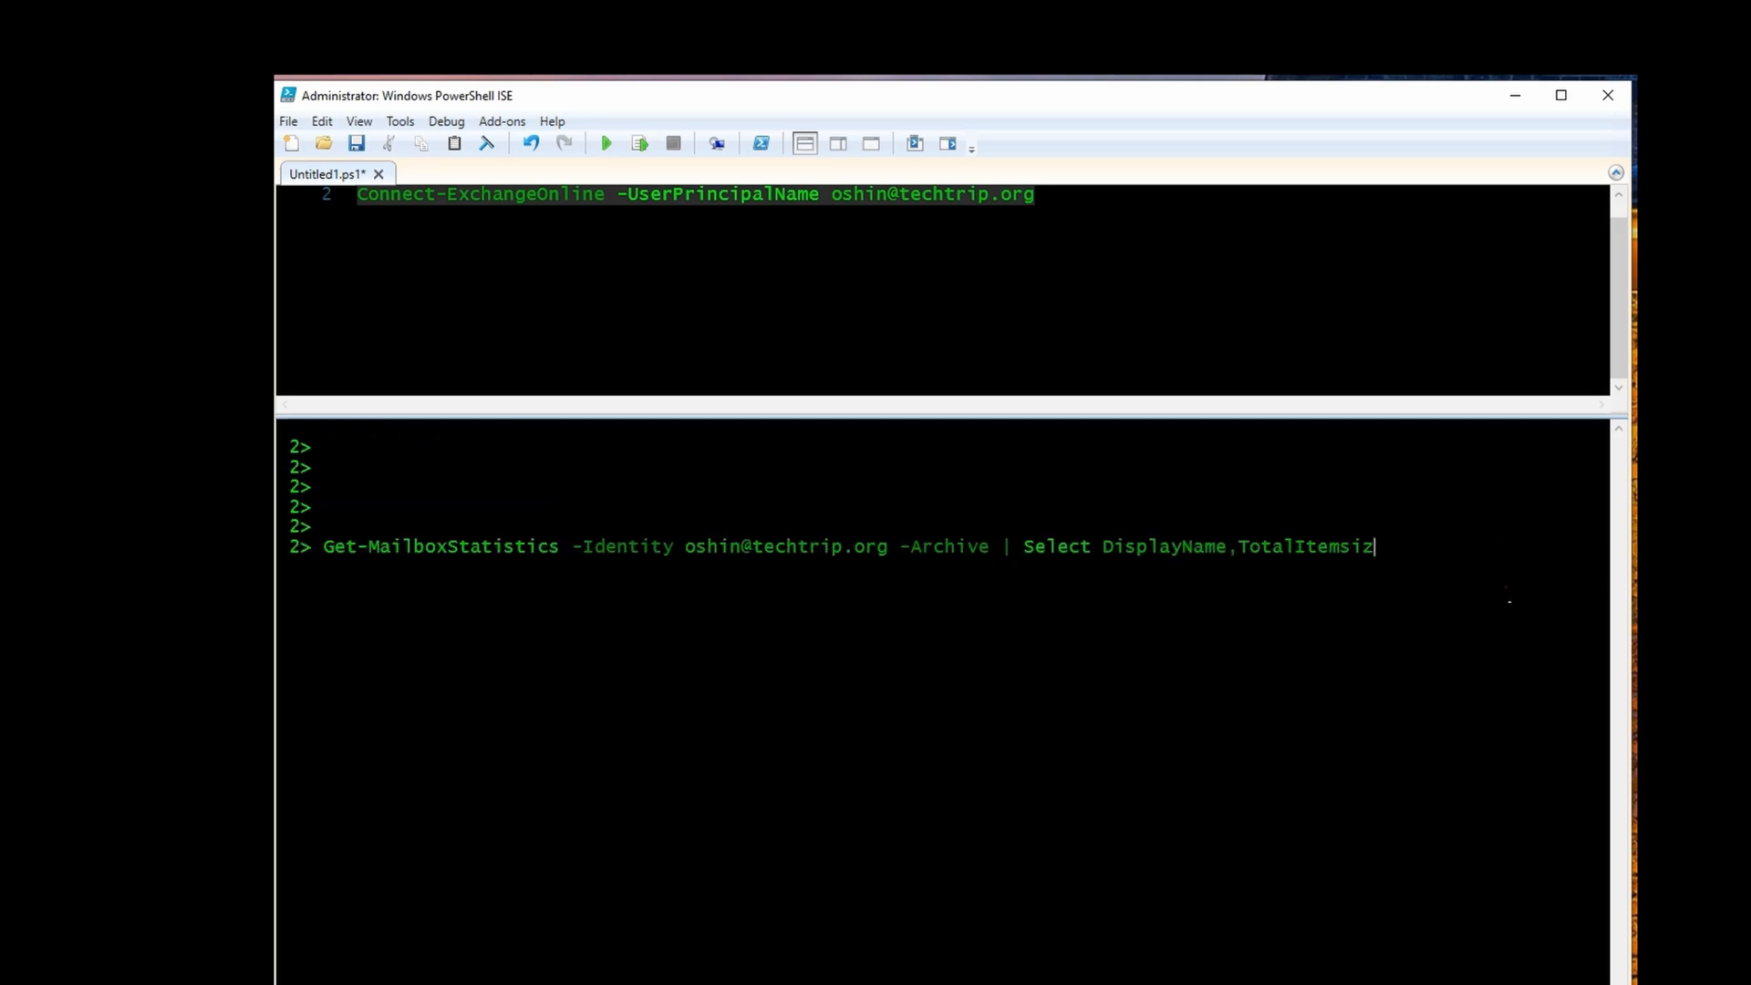
pyautogui.write('e,')
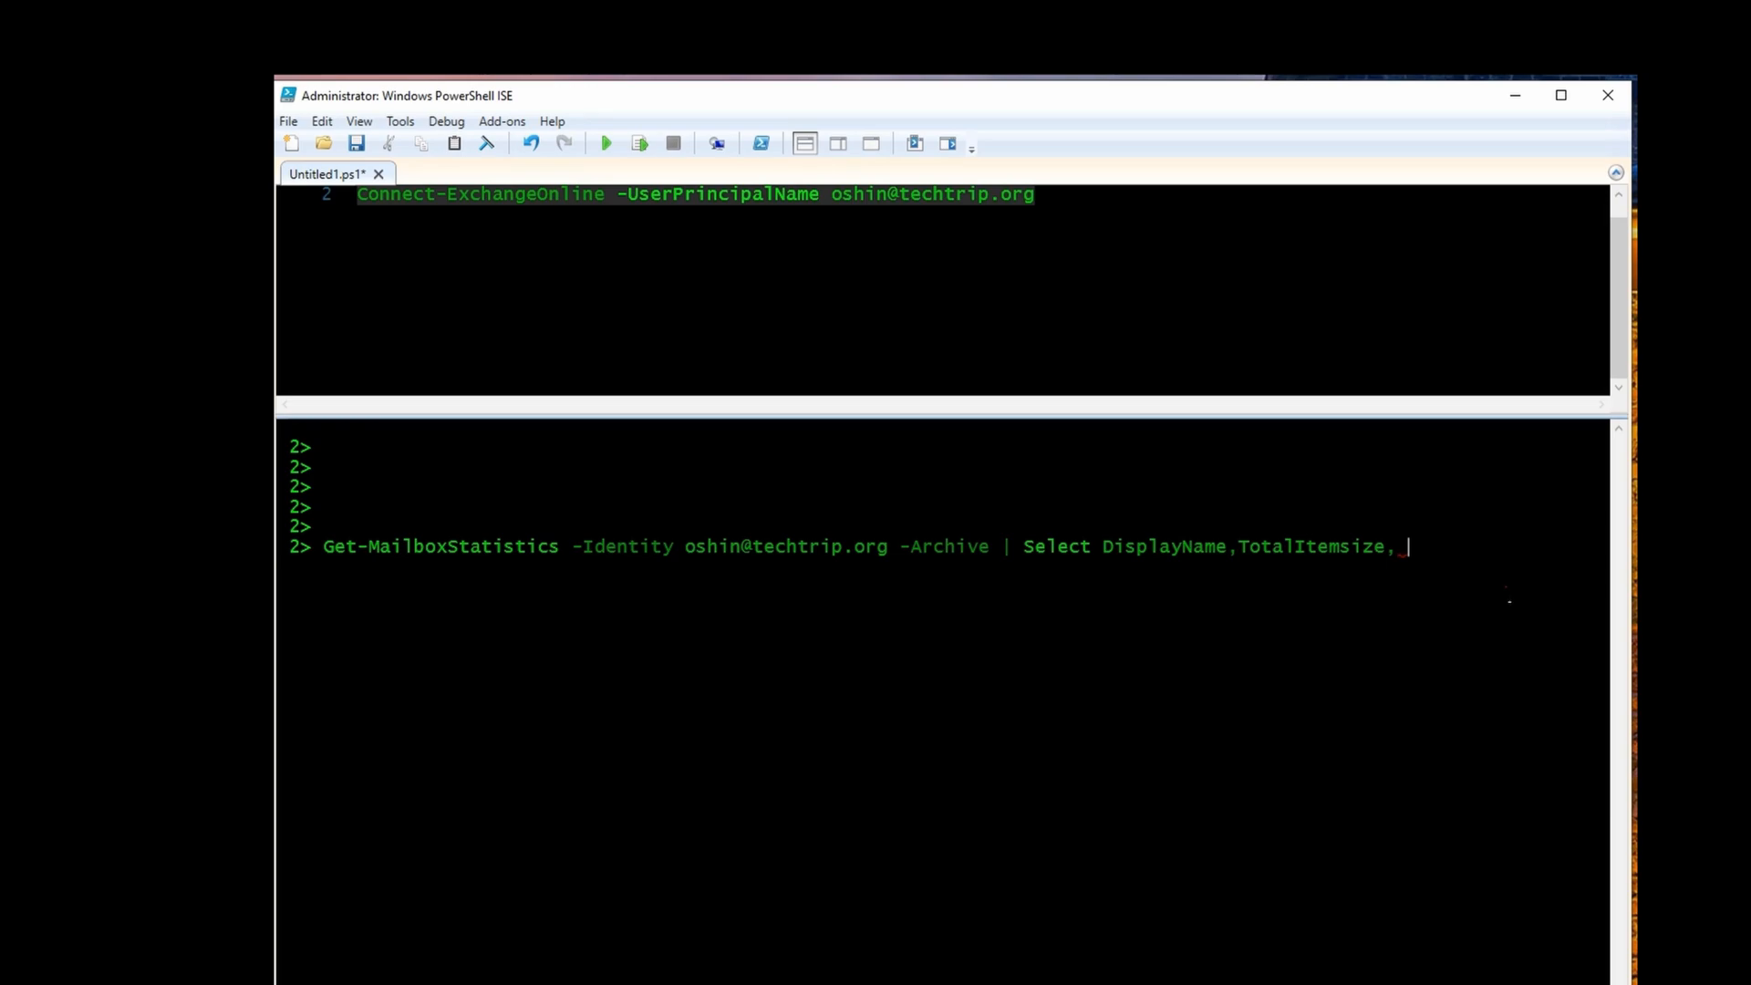
pyautogui.write('Ite')
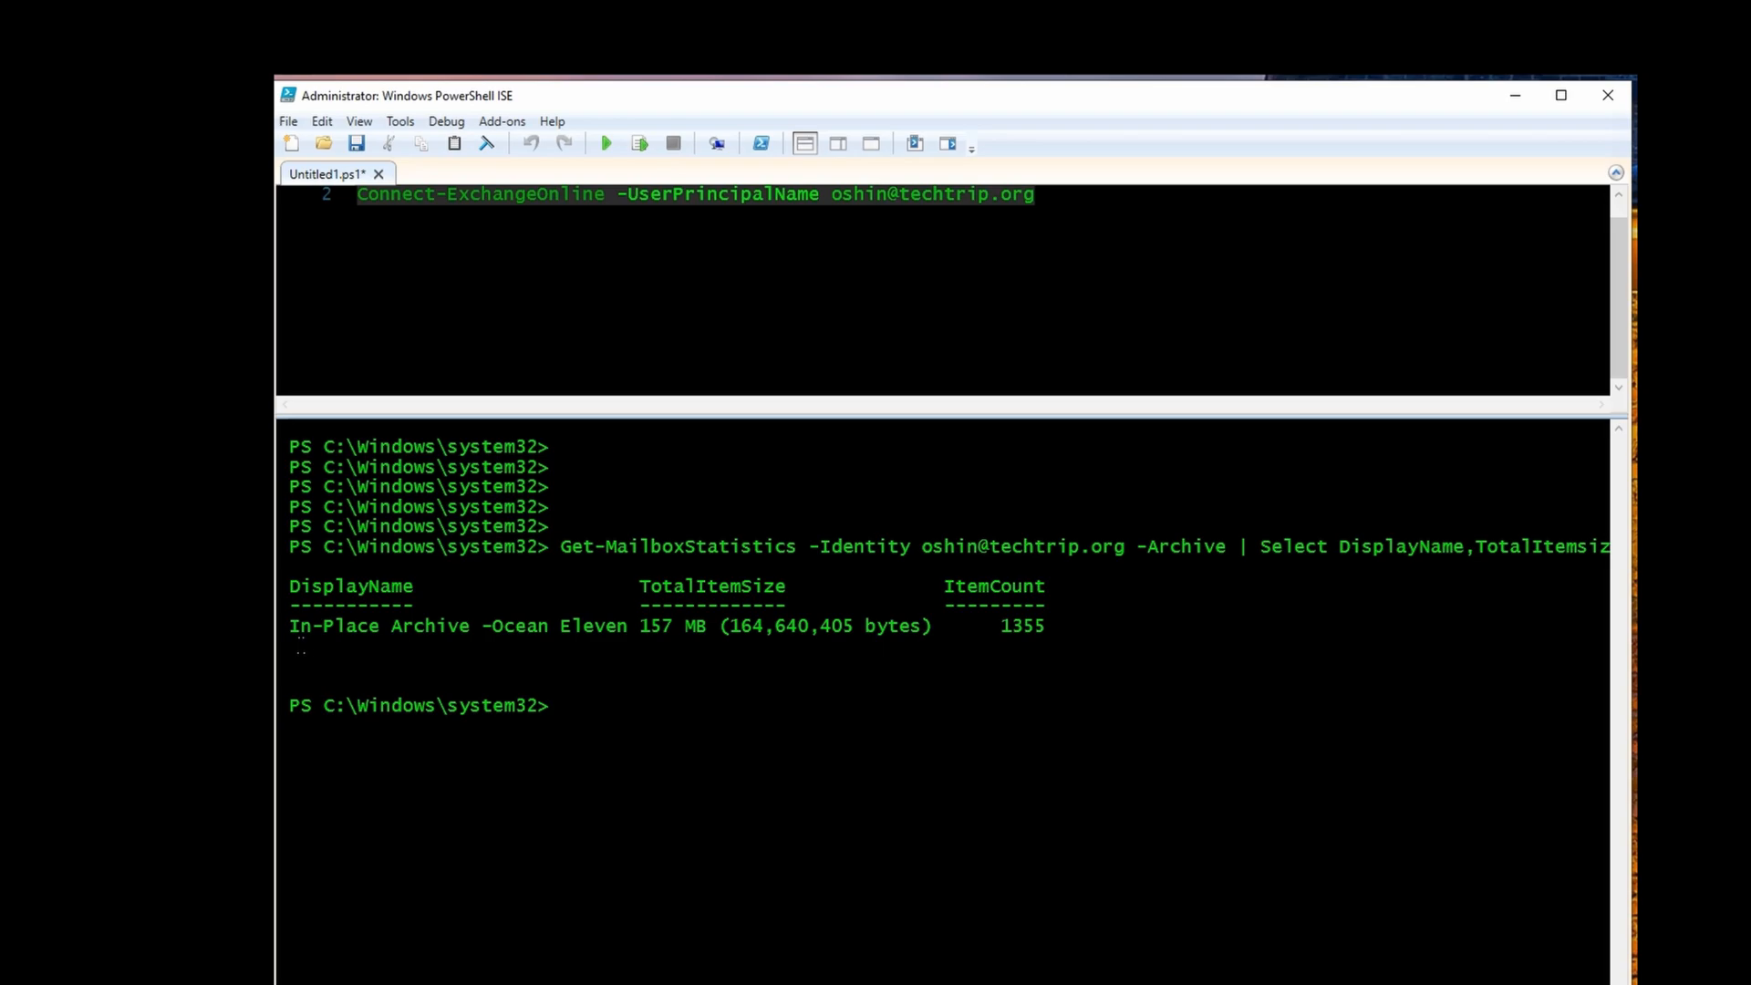
# - Highlight the archive's 157 MB size and 1355 item count, then review the all-mailbox archive status list
pyautogui.moveTo(288, 626); pyautogui.dragTo(522, 626)
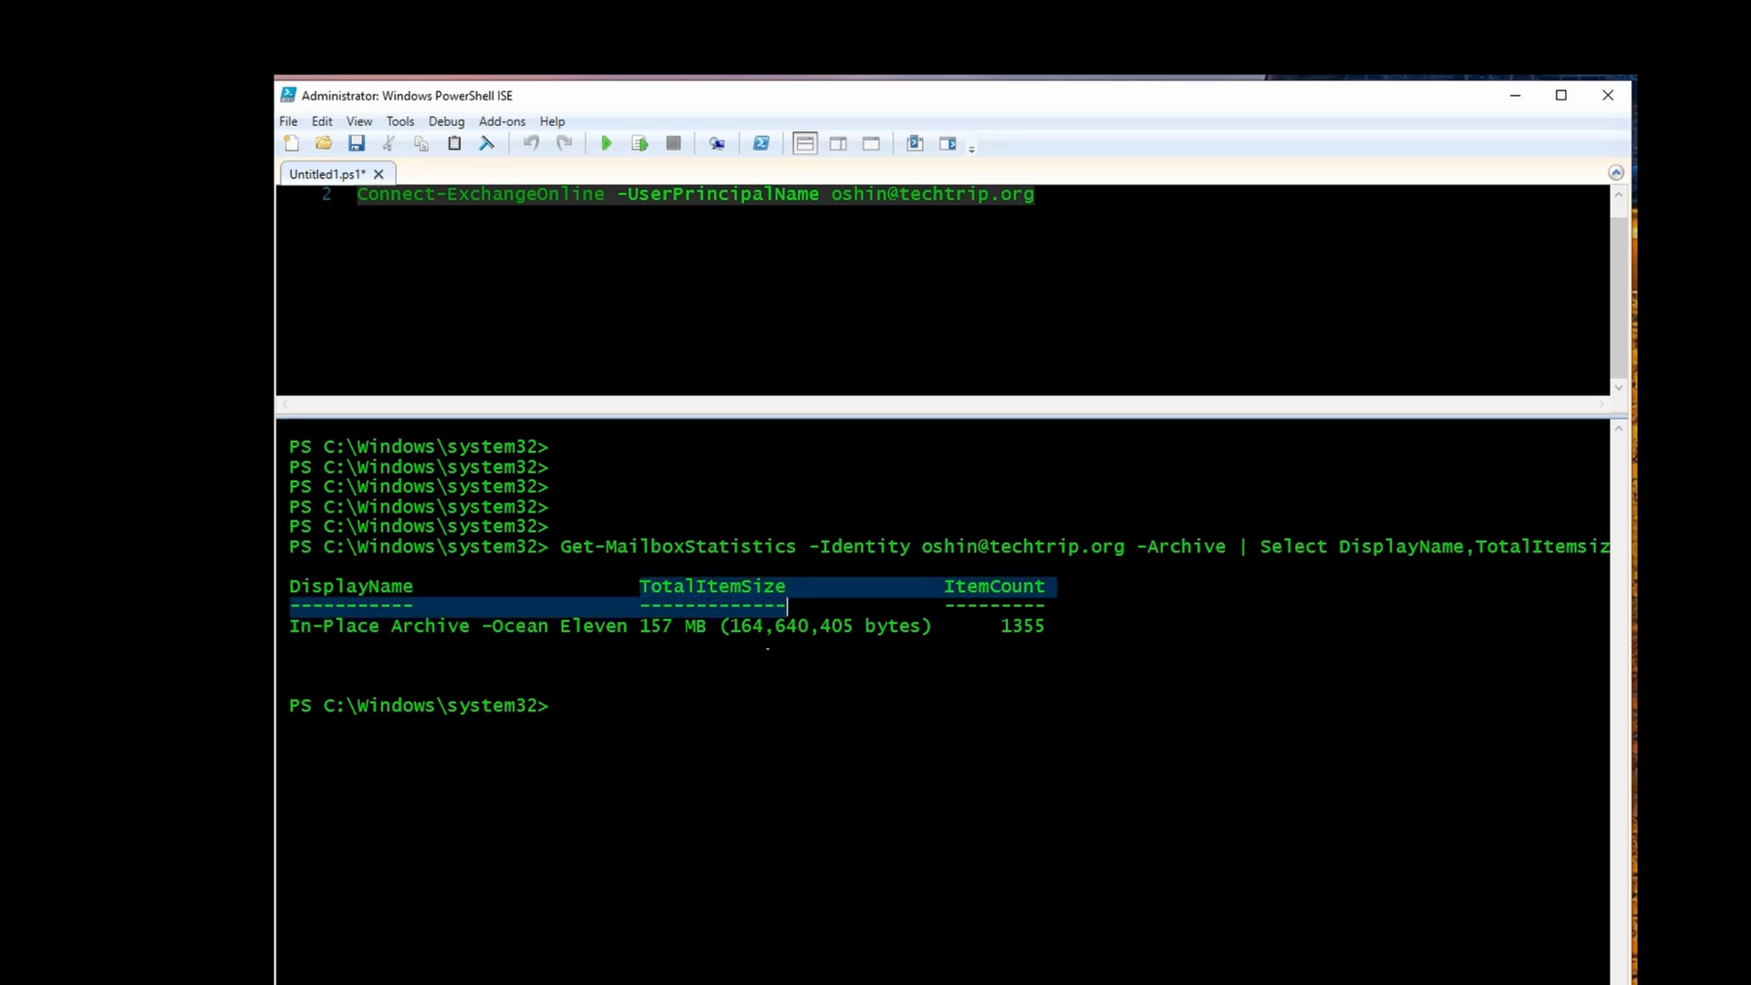
pyautogui.doubleClick(653, 628)
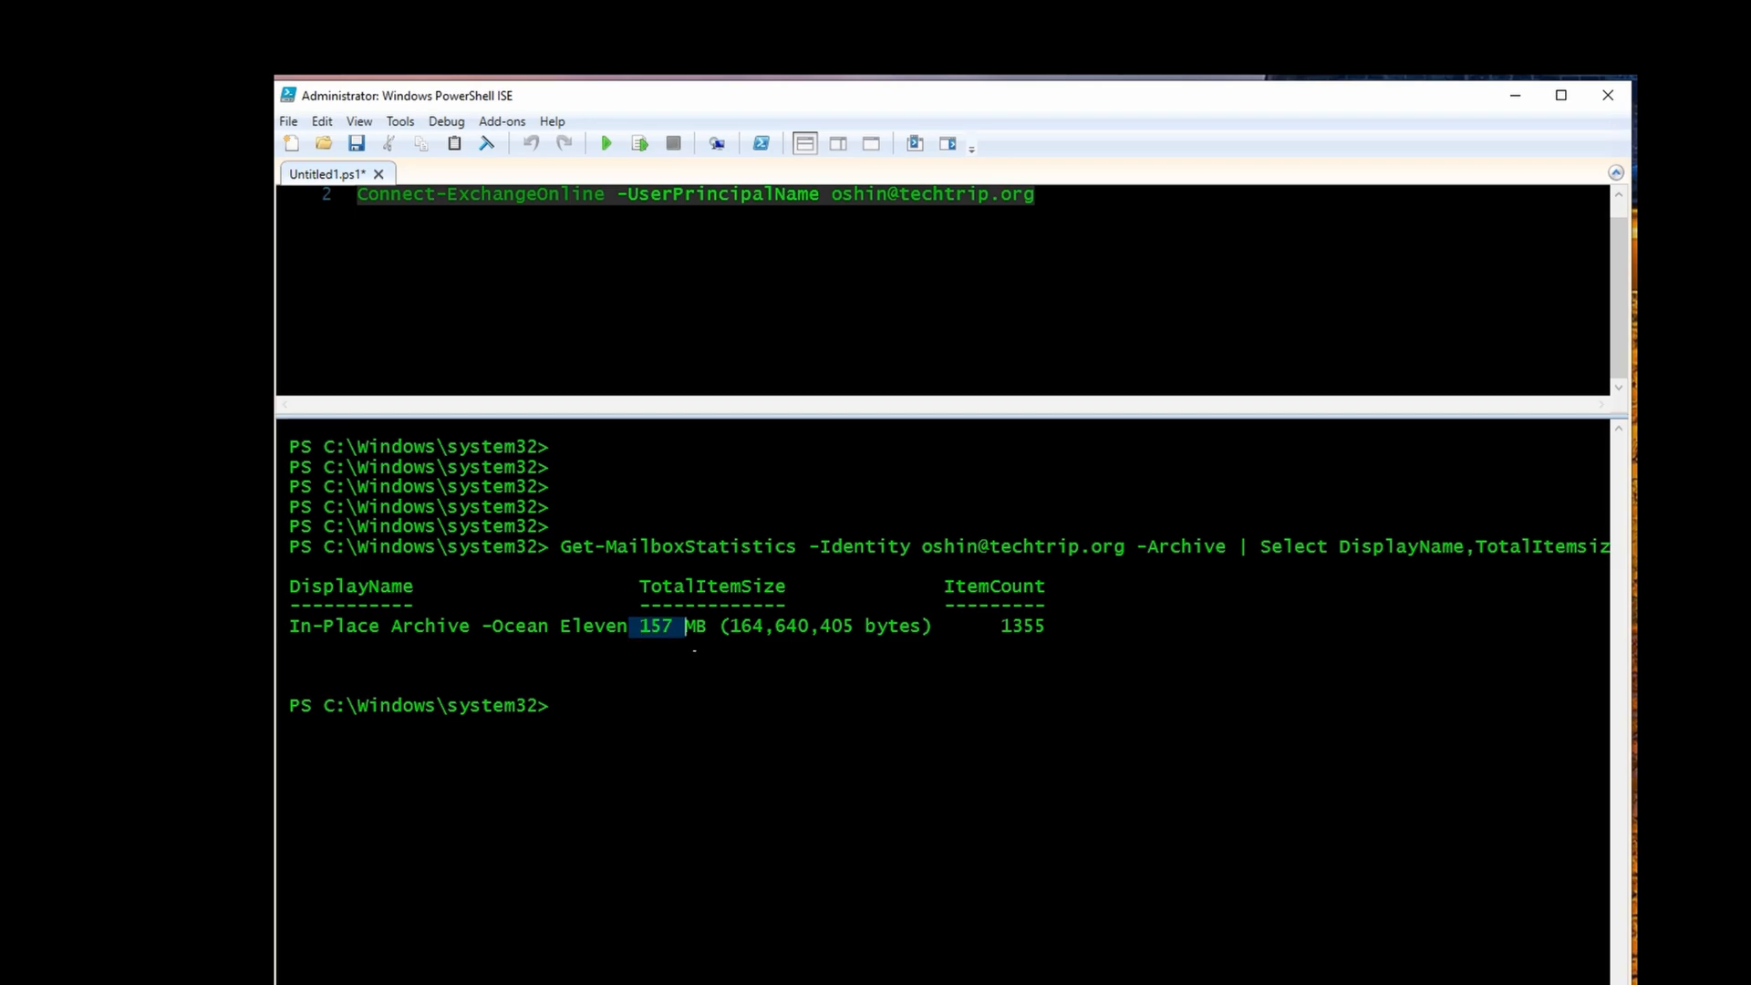
pyautogui.moveTo(690, 656)
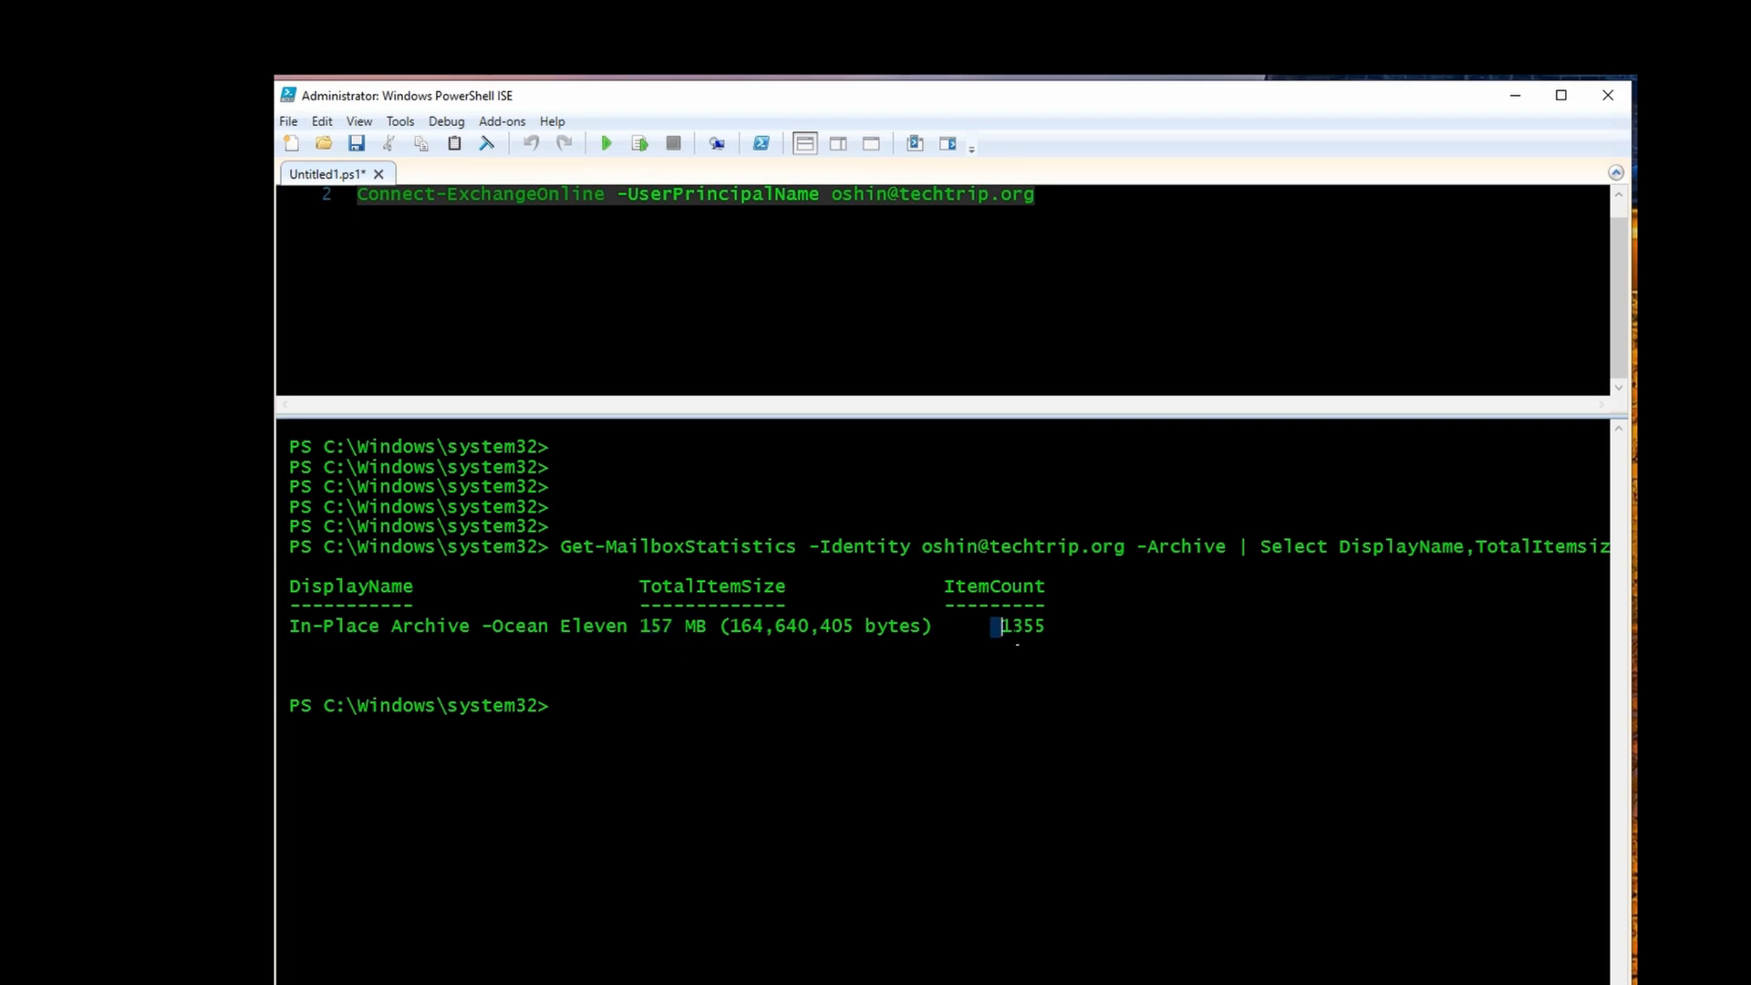
pyautogui.doubleClick(1018, 628)
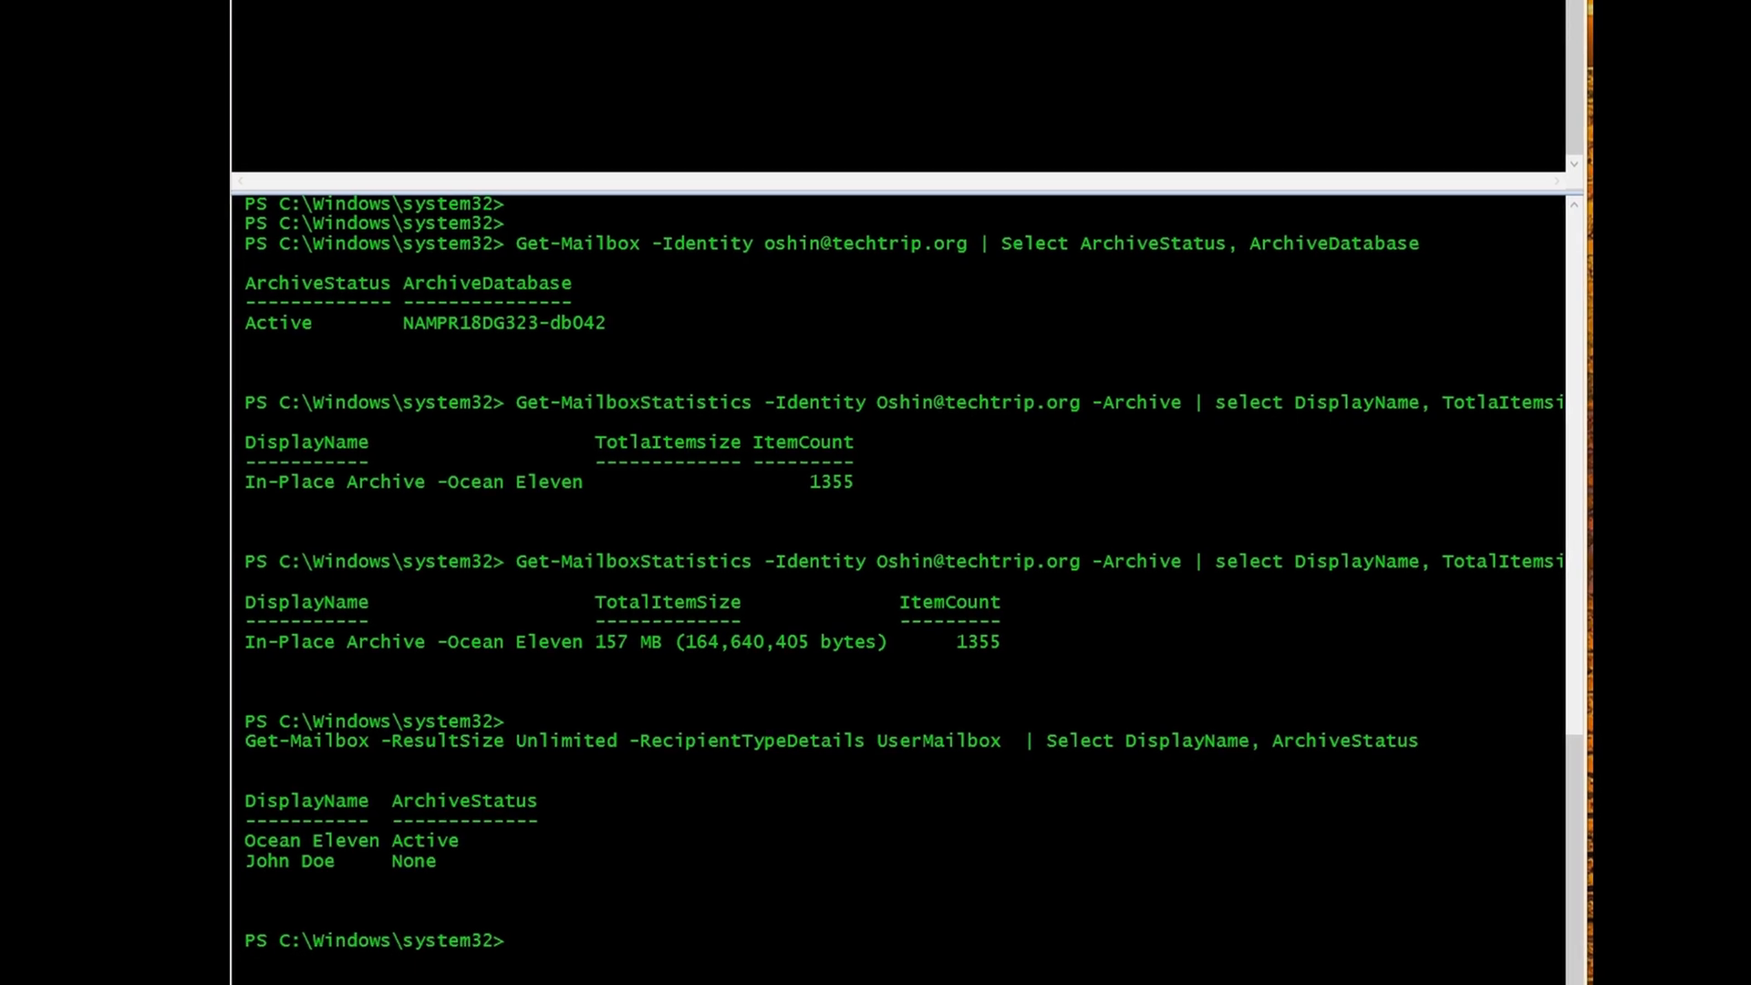
pyautogui.scroll(-3)
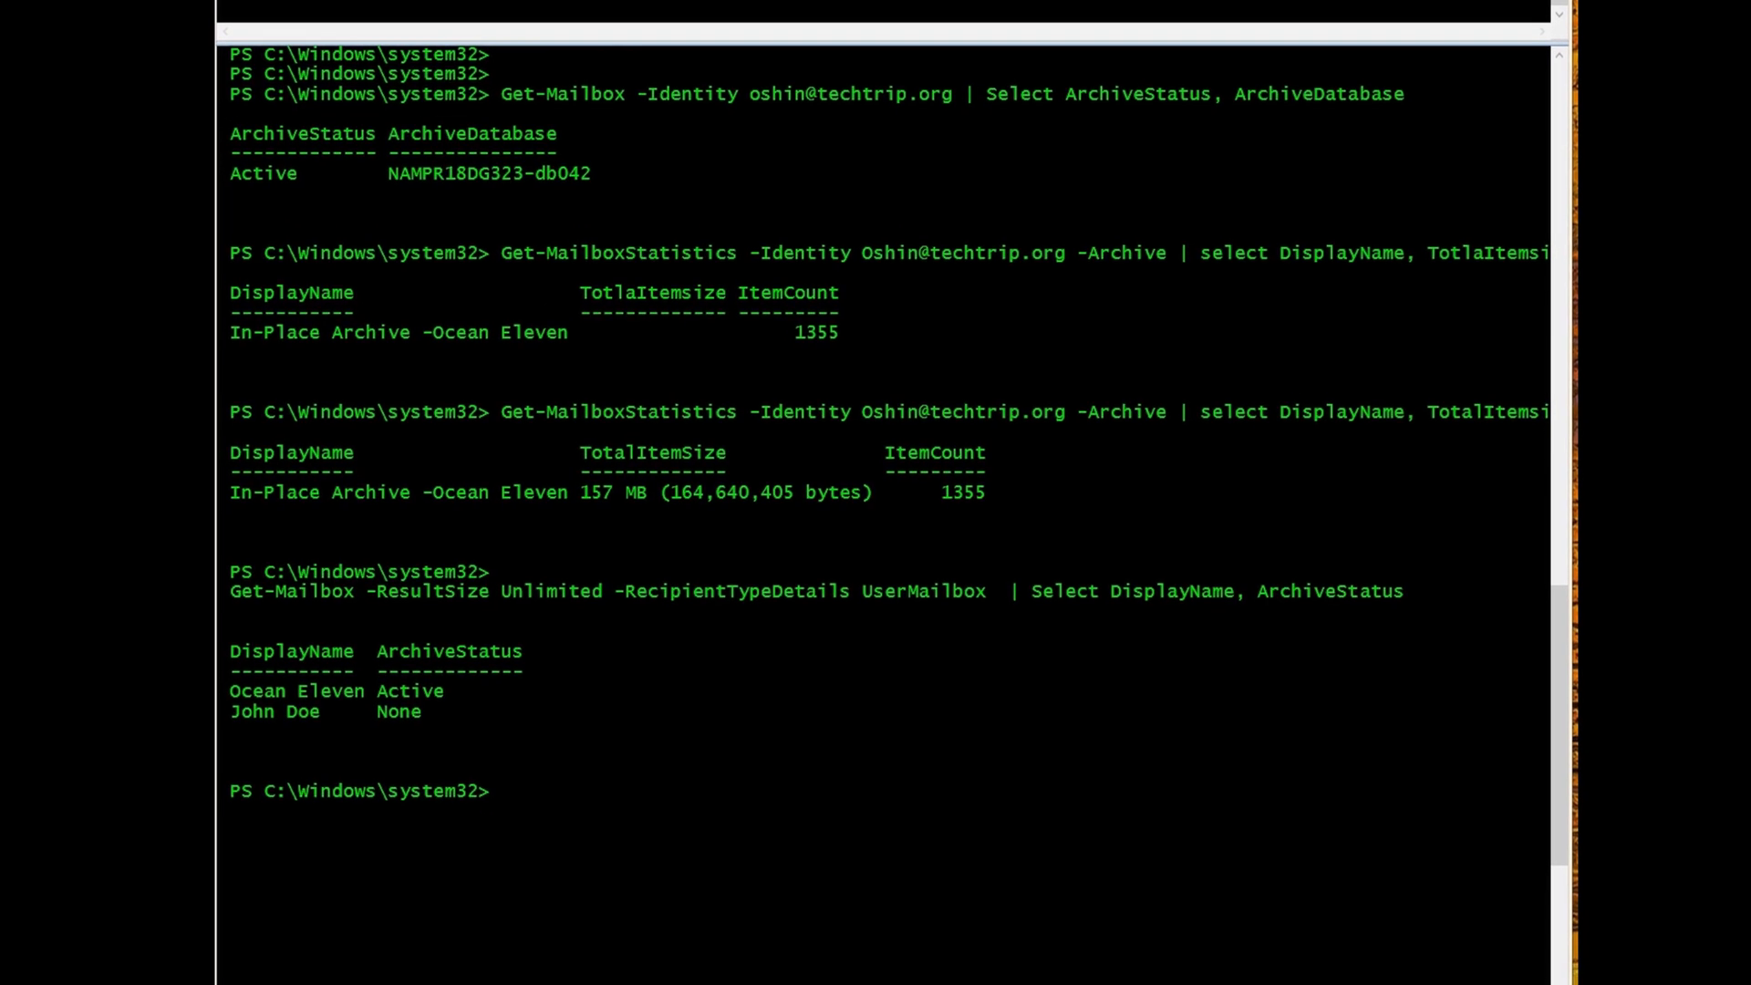